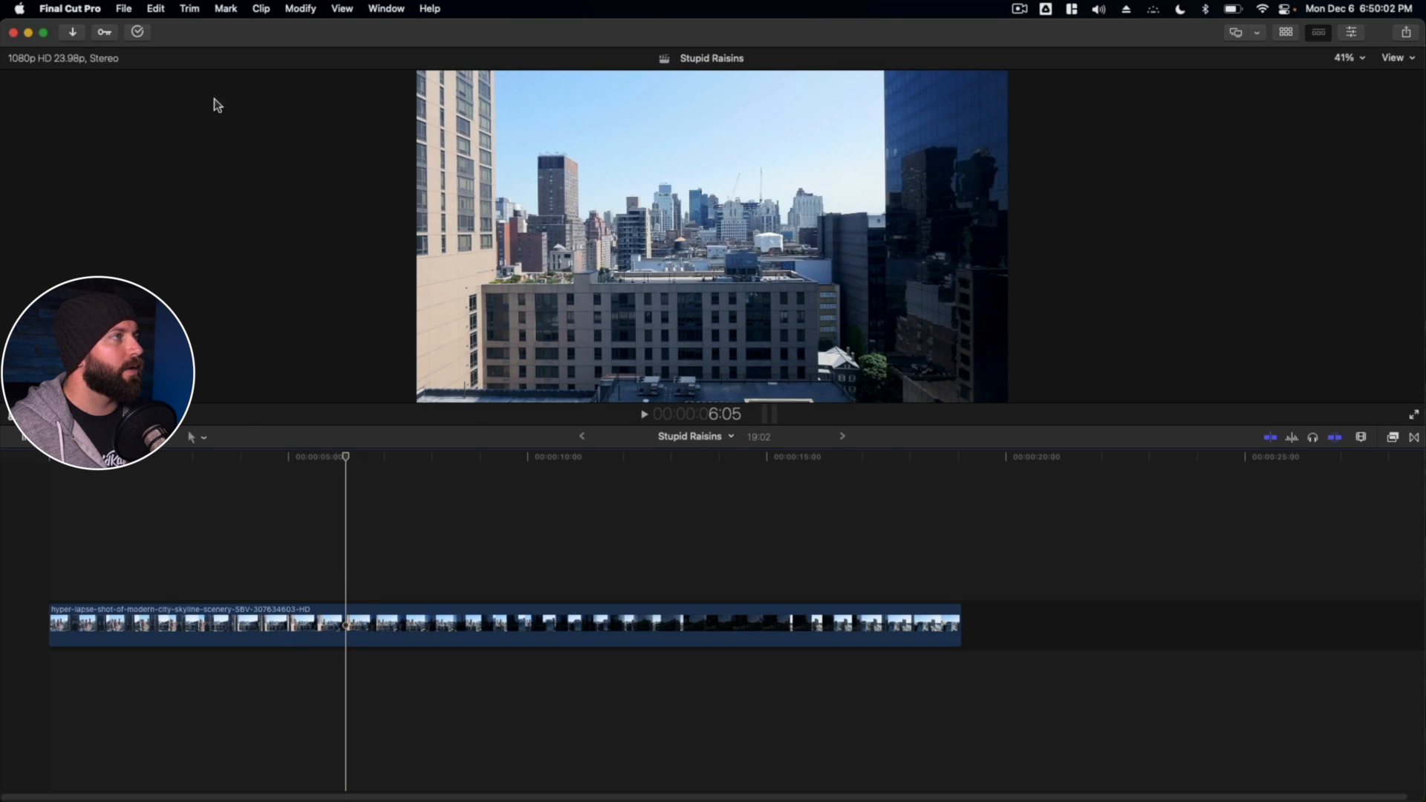
Add a freeze frame to the skyline clip via Edit > Add Freeze Frame and select it.
{"action": "left_click", "coordinate": [155, 9]}
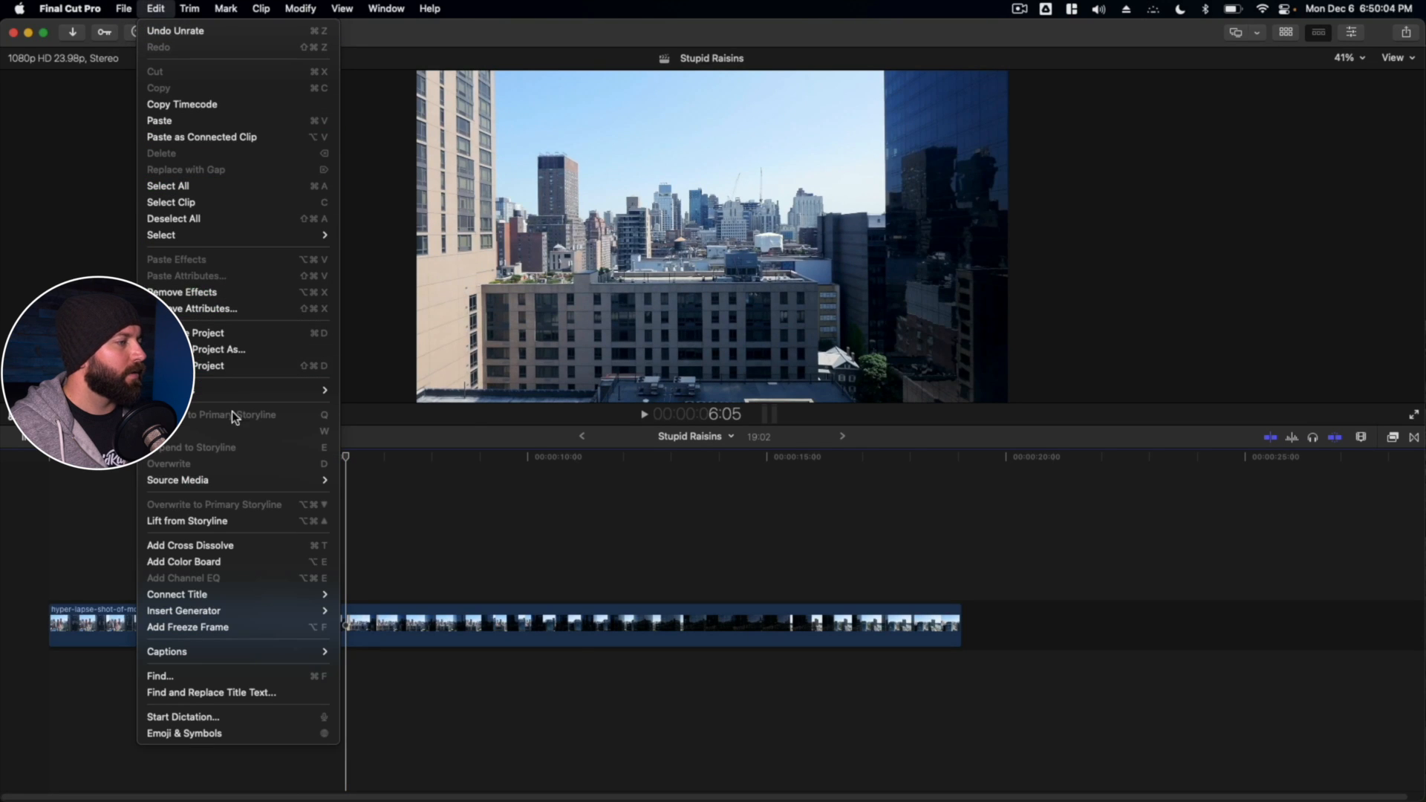
{"action": "mouse_move", "coordinate": [218, 627]}
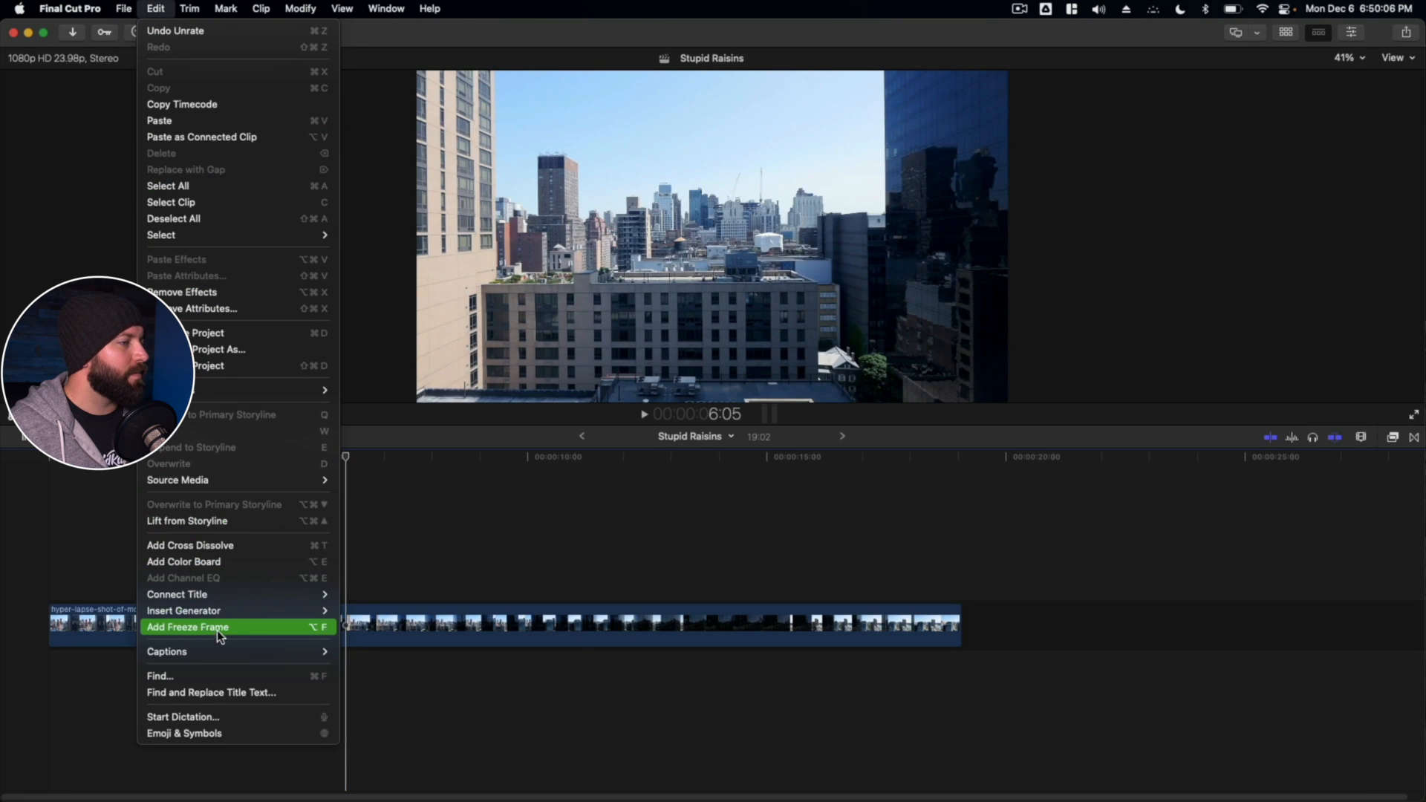
{"action": "left_click", "coordinate": [187, 627]}
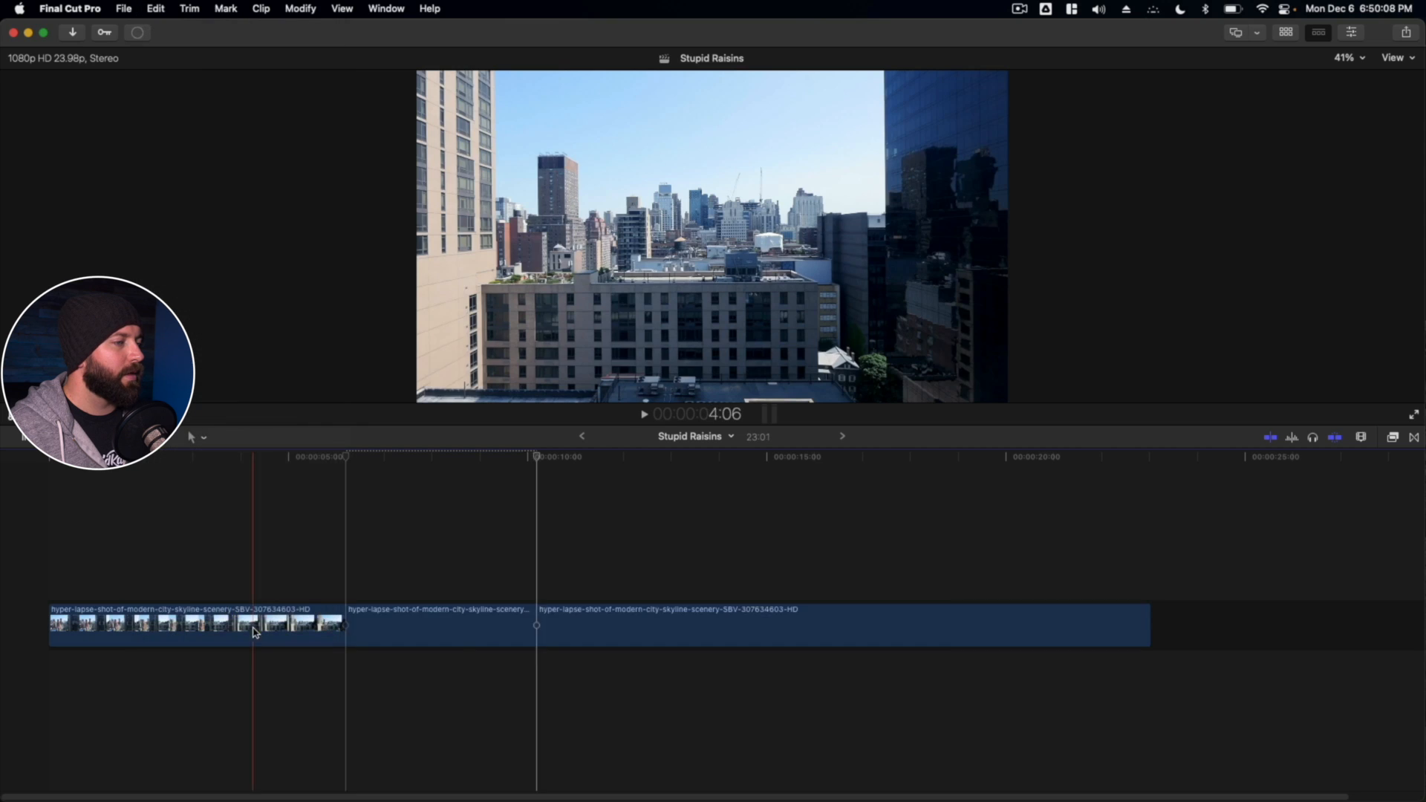
{"action": "left_click", "coordinate": [440, 624]}
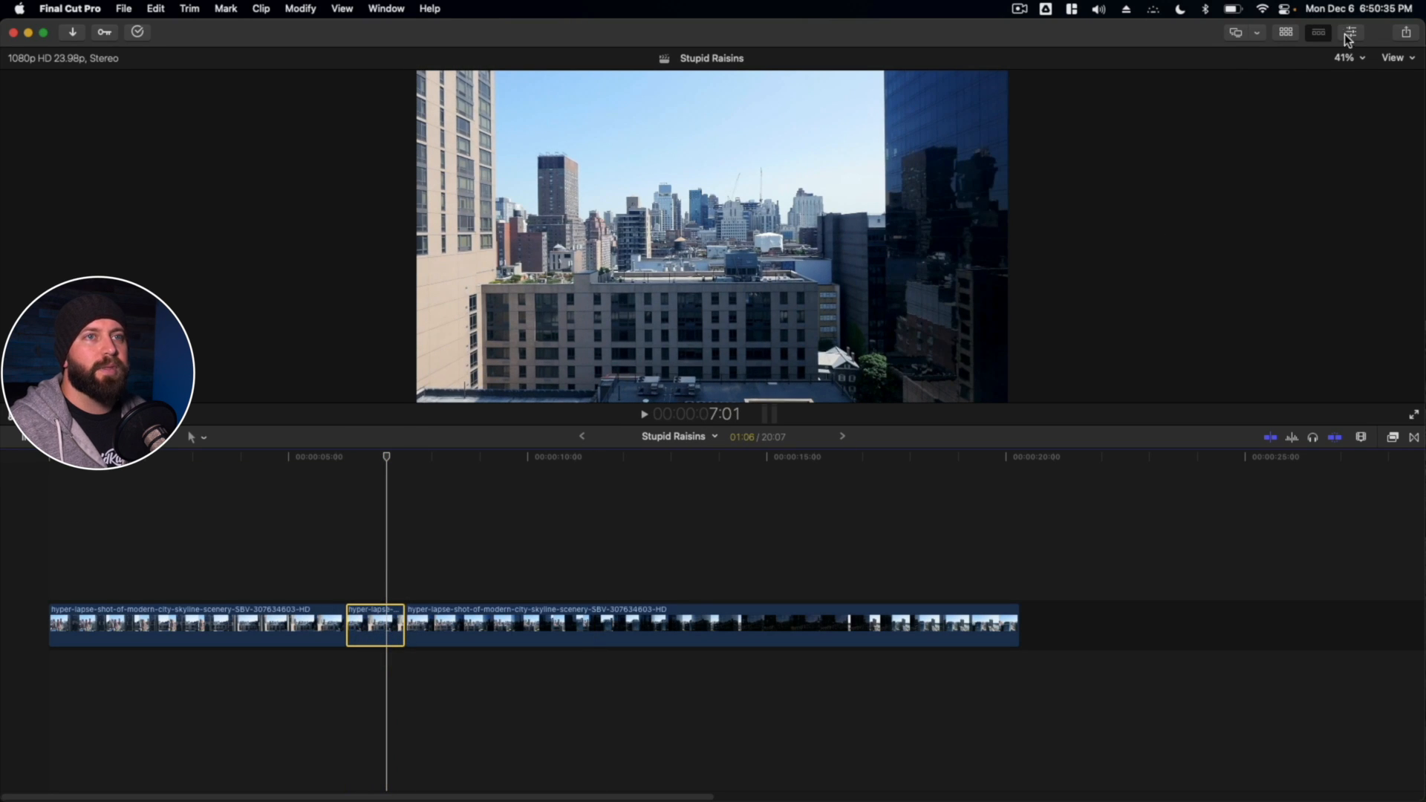
Check the freeze frame's Video transform in the Inspector, undo the freeze and hide the Inspector.
{"action": "left_click", "coordinate": [1352, 33]}
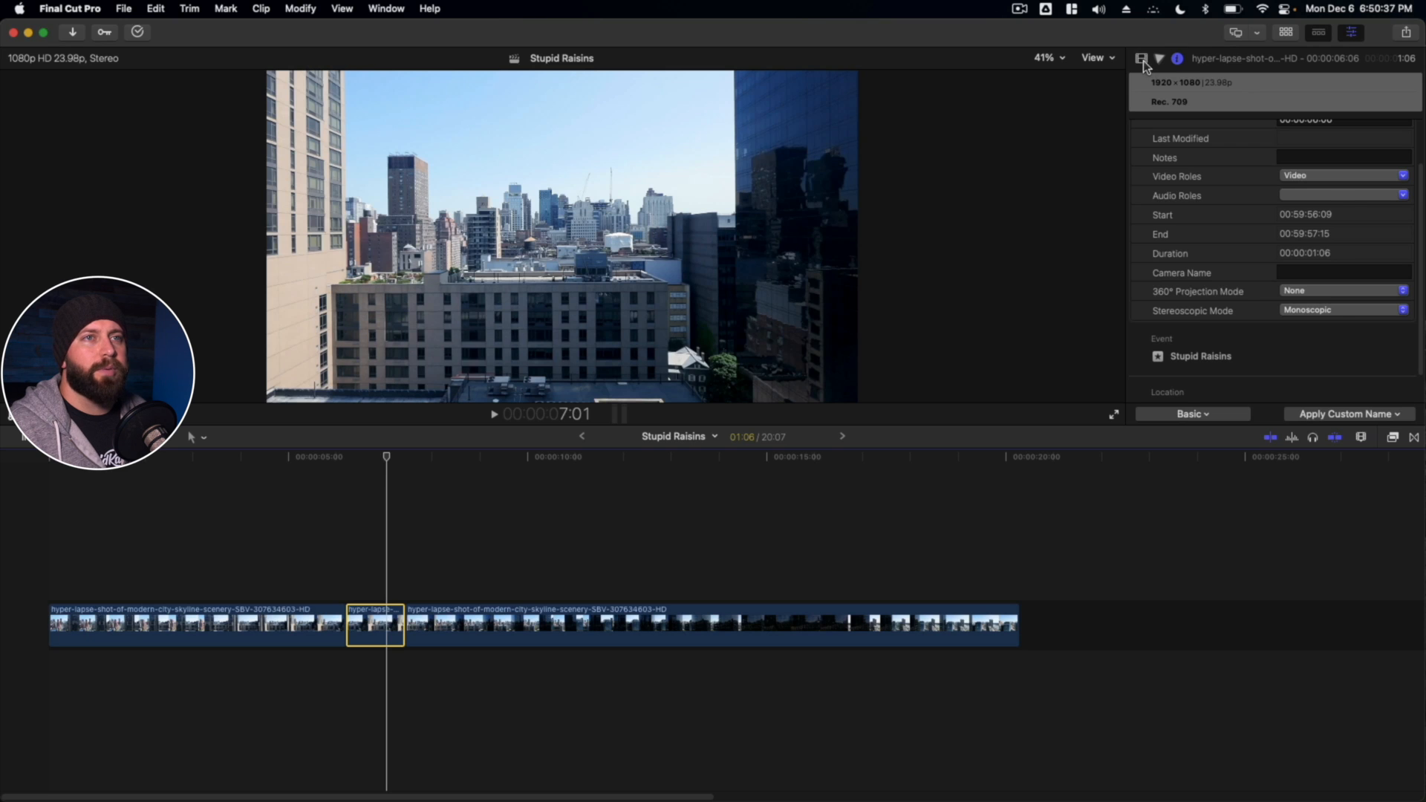
{"action": "left_click", "coordinate": [1142, 58]}
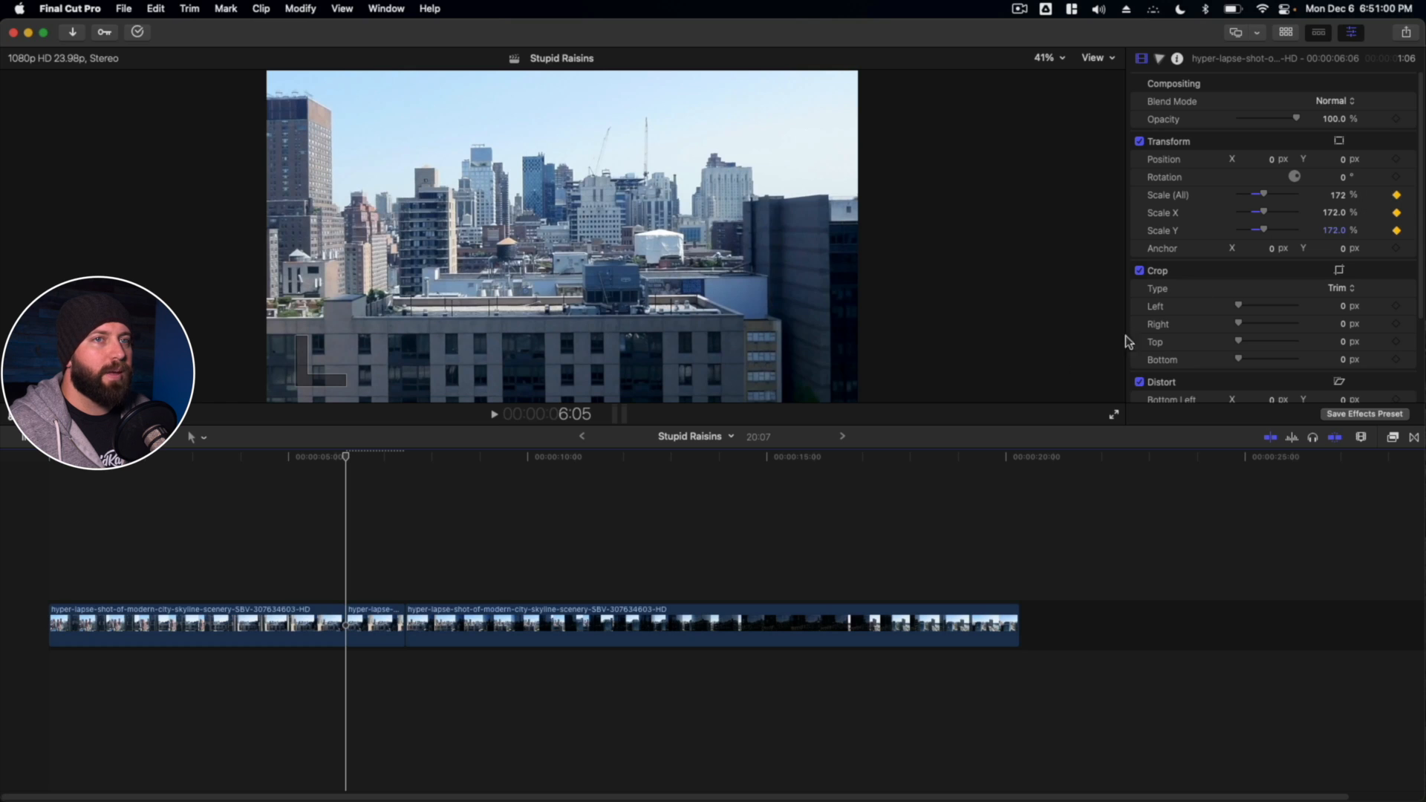
{"action": "left_click", "coordinate": [387, 464]}
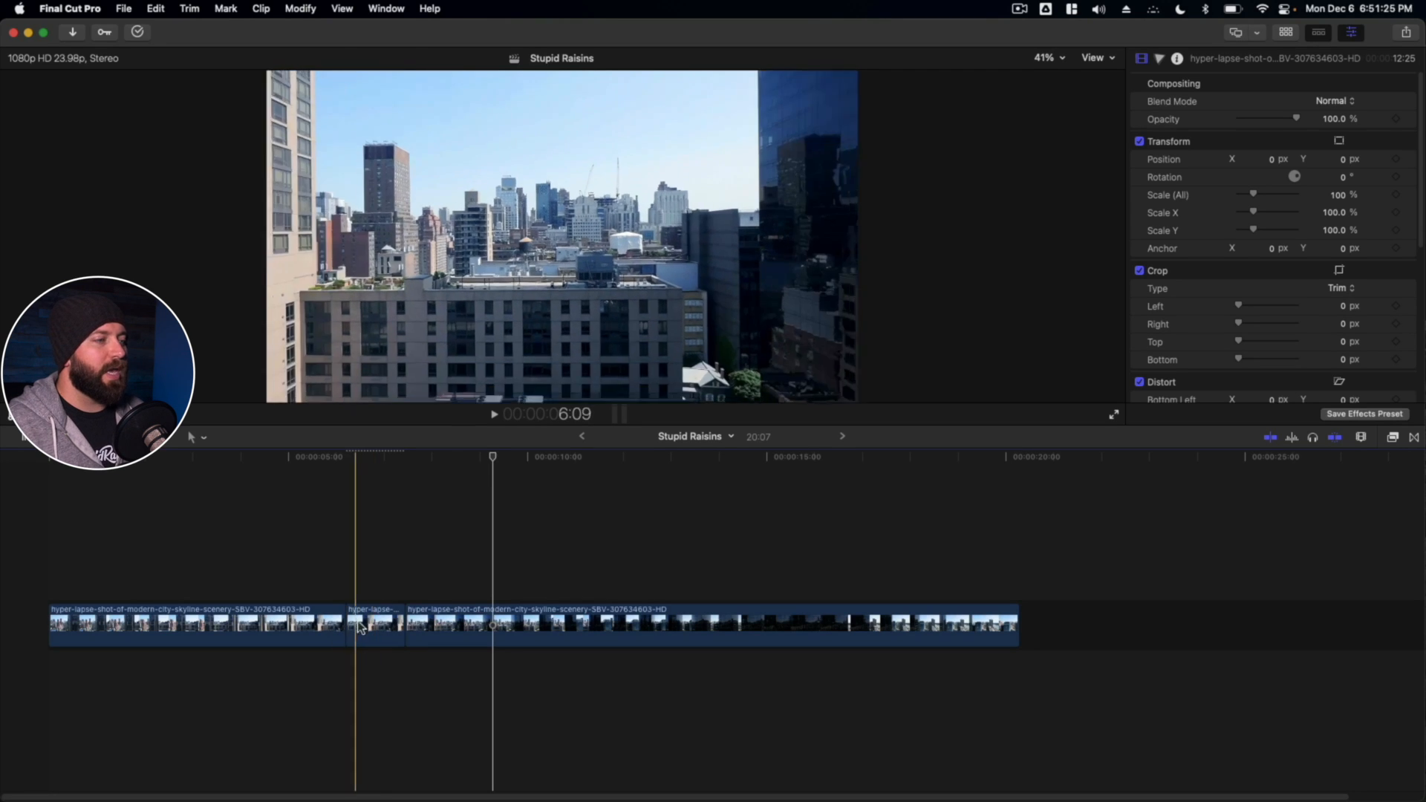
{"action": "left_click", "coordinate": [372, 622]}
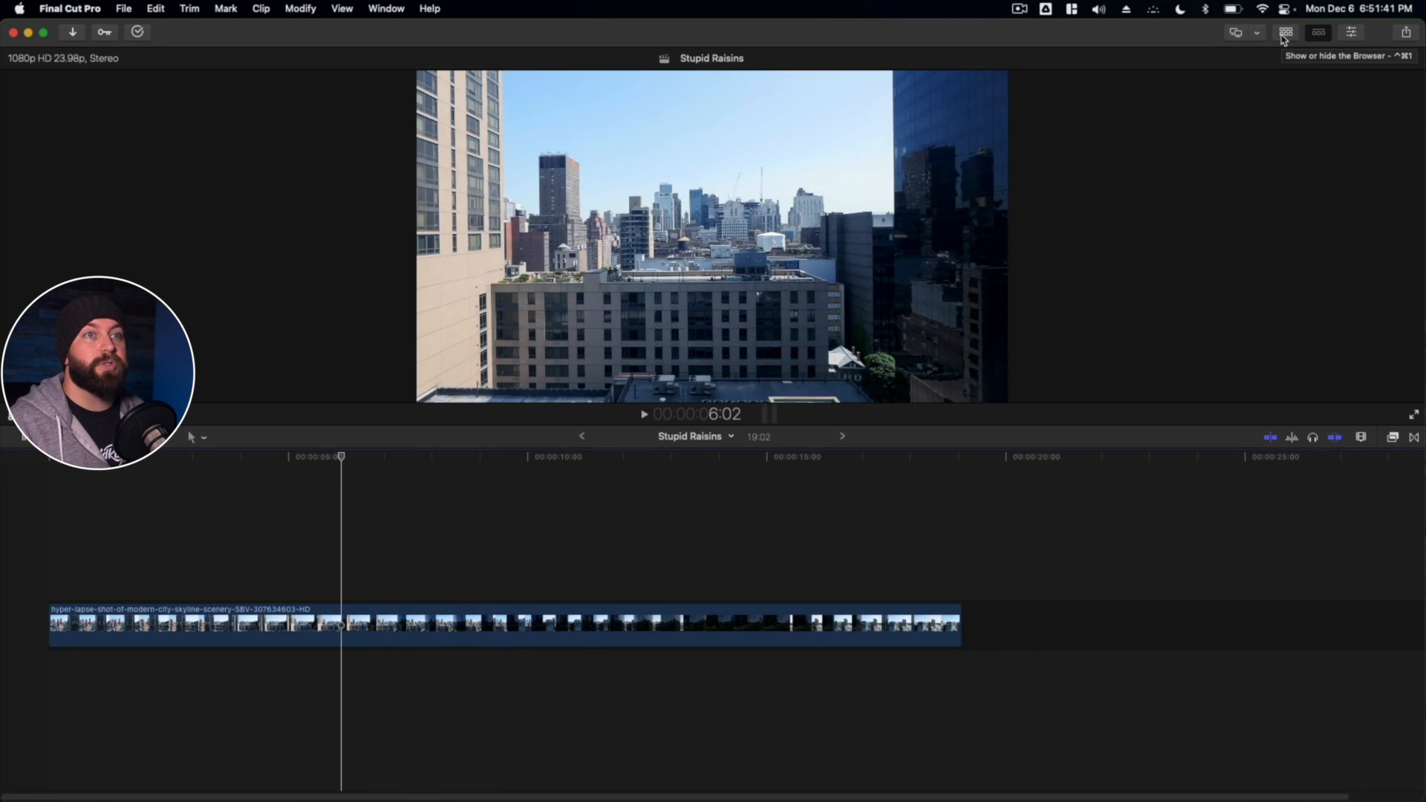
Connect the aerial Dubai buildings clip from the Browser above the skyline clip near five seconds.
{"action": "left_click", "coordinate": [1285, 33]}
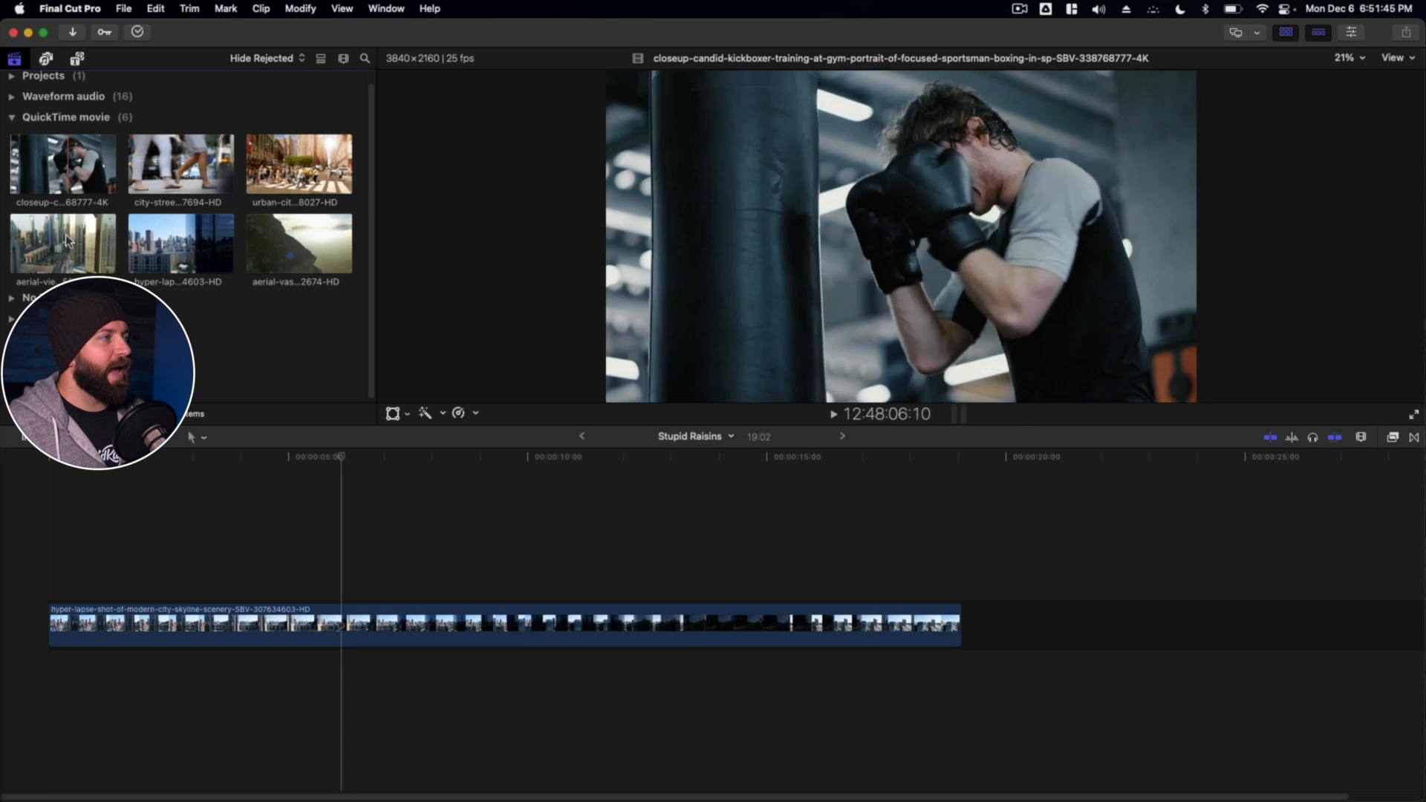
{"action": "left_click", "coordinate": [62, 241]}
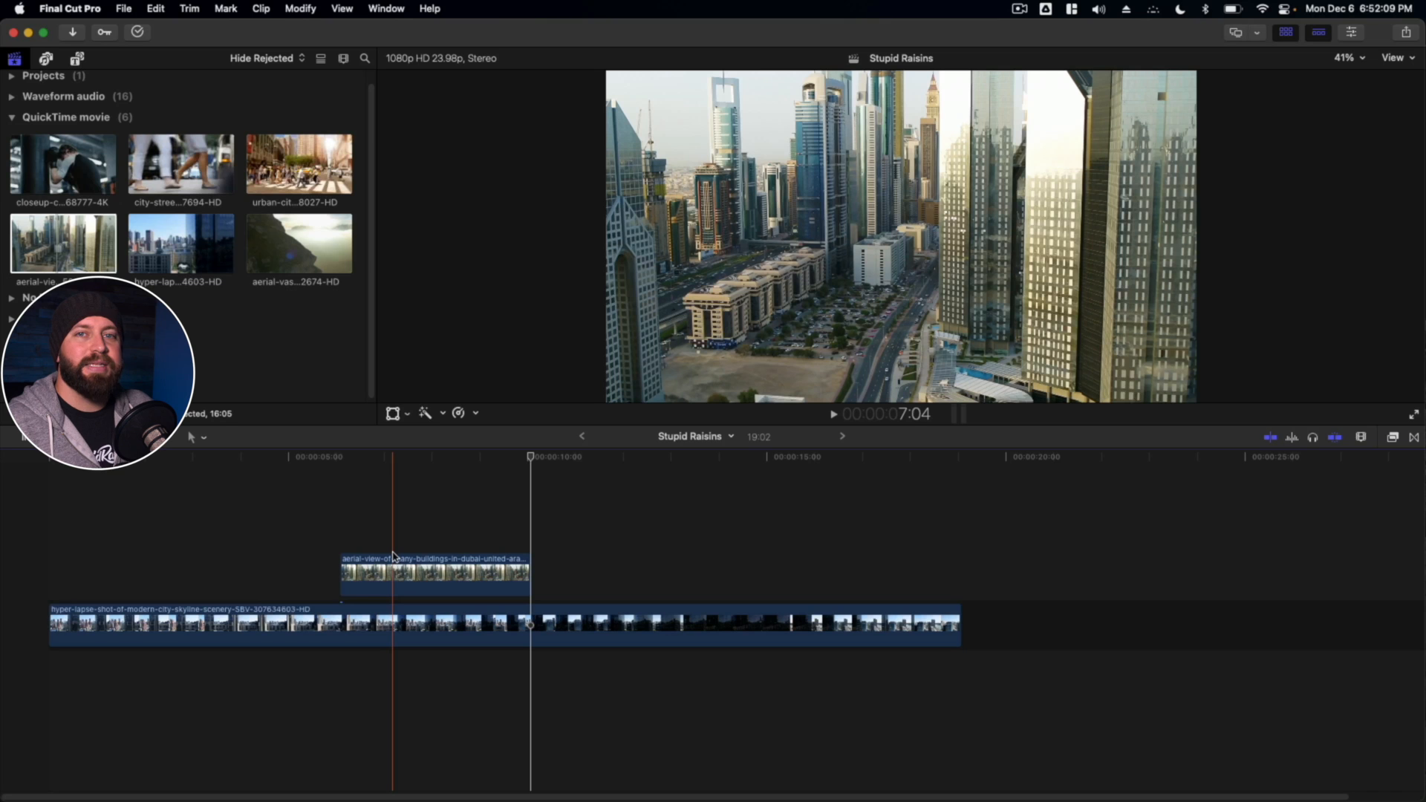
{"action": "left_click", "coordinate": [435, 573]}
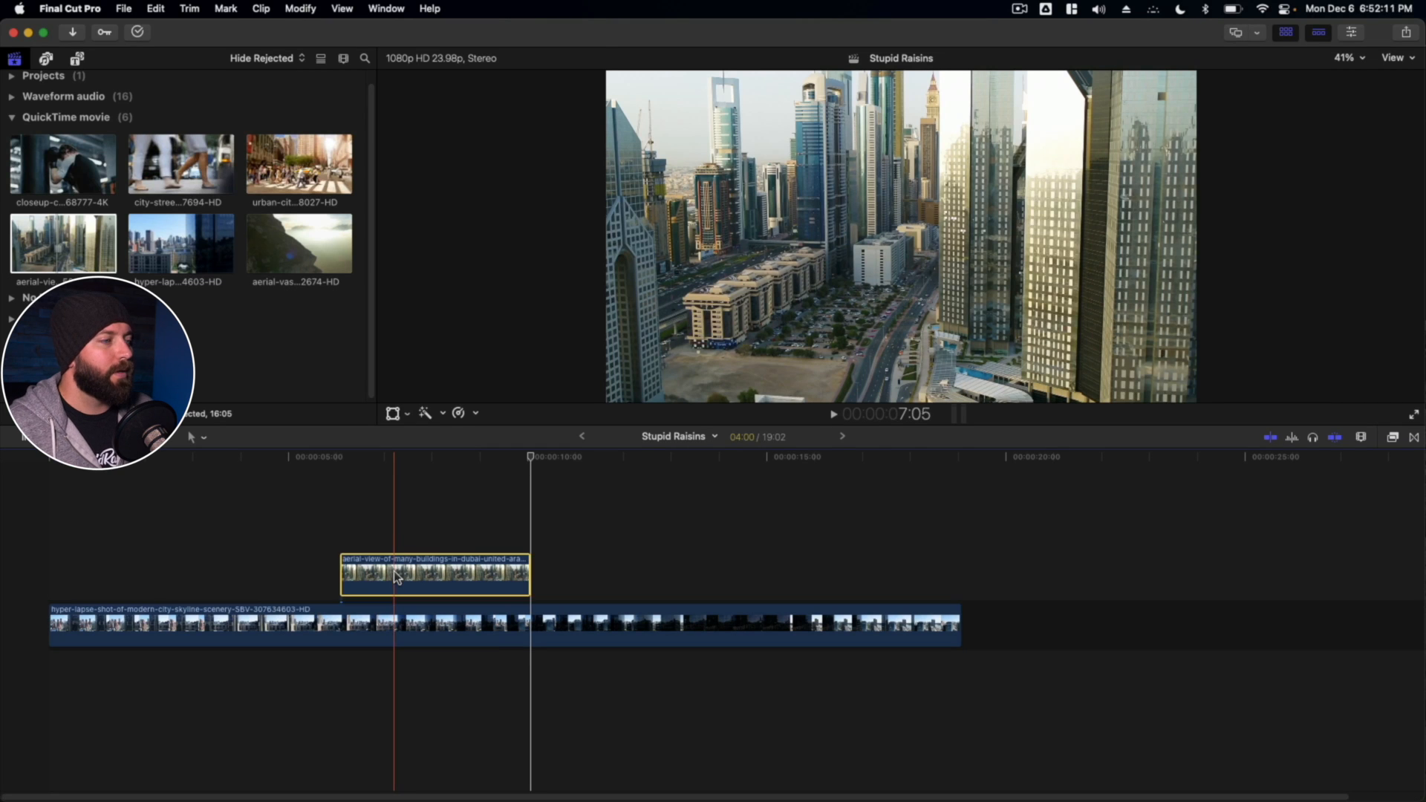
{"action": "left_click_drag", "start_coordinate": [433, 574], "coordinate": [614, 573]}
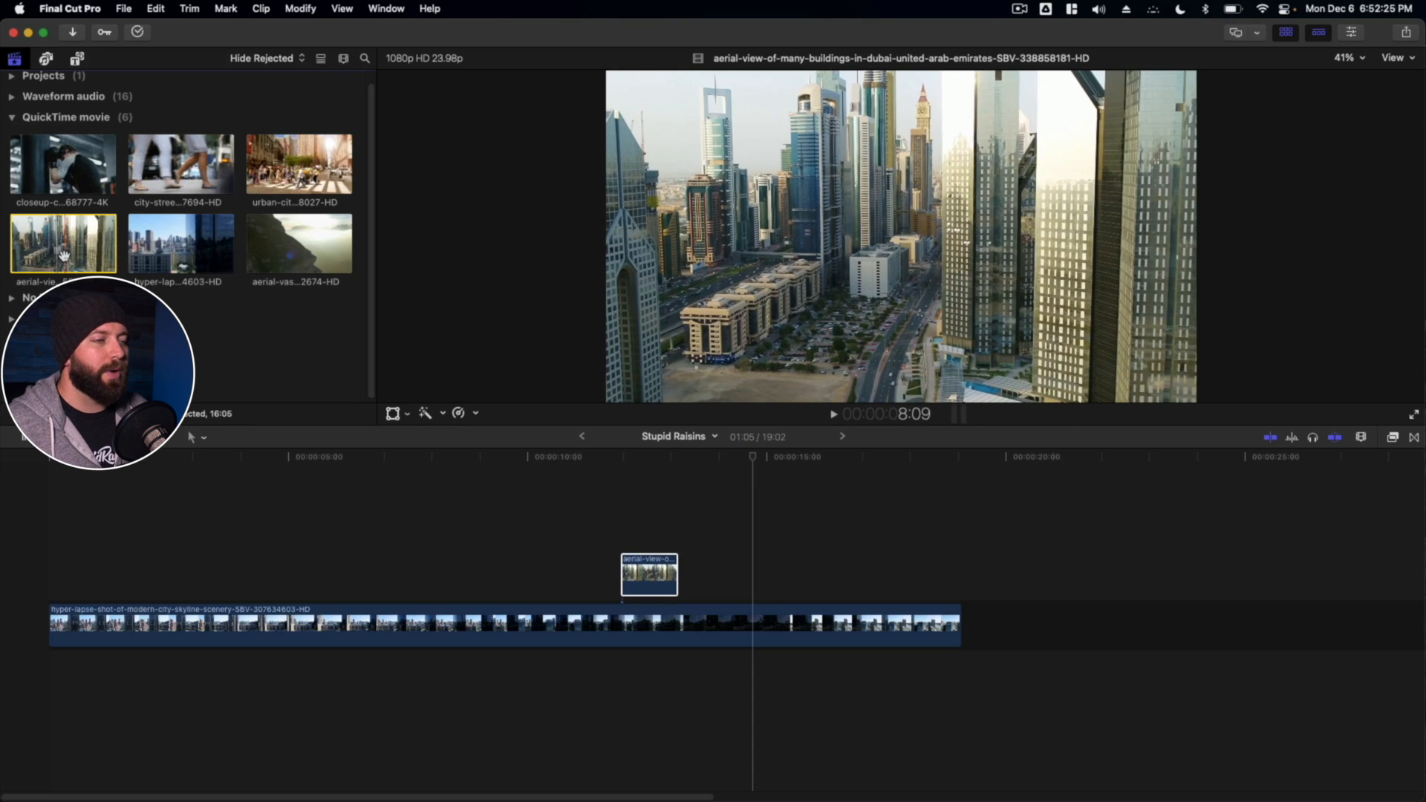
{"action": "left_click_drag", "start_coordinate": [649, 573], "coordinate": [428, 574]}
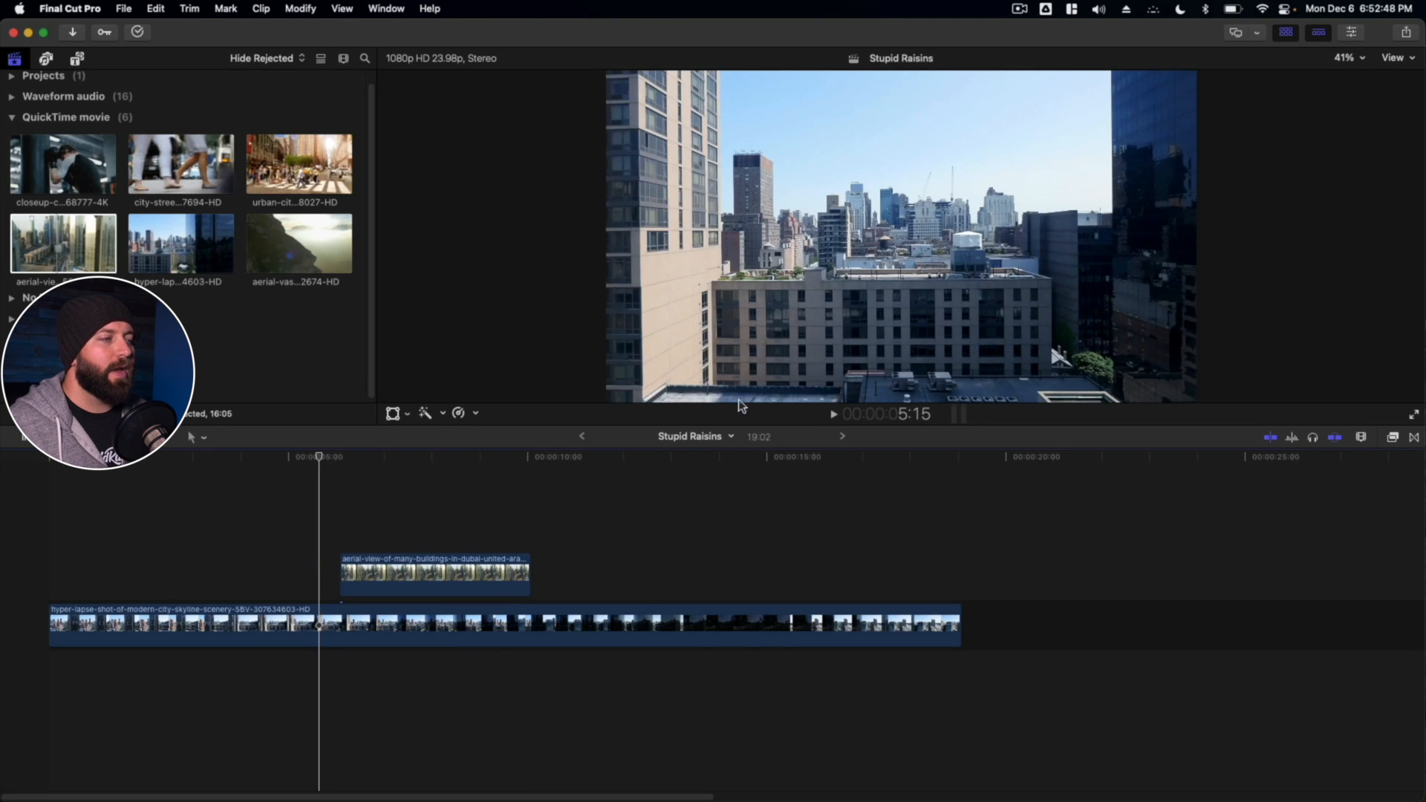
{"action": "left_click", "coordinate": [435, 574]}
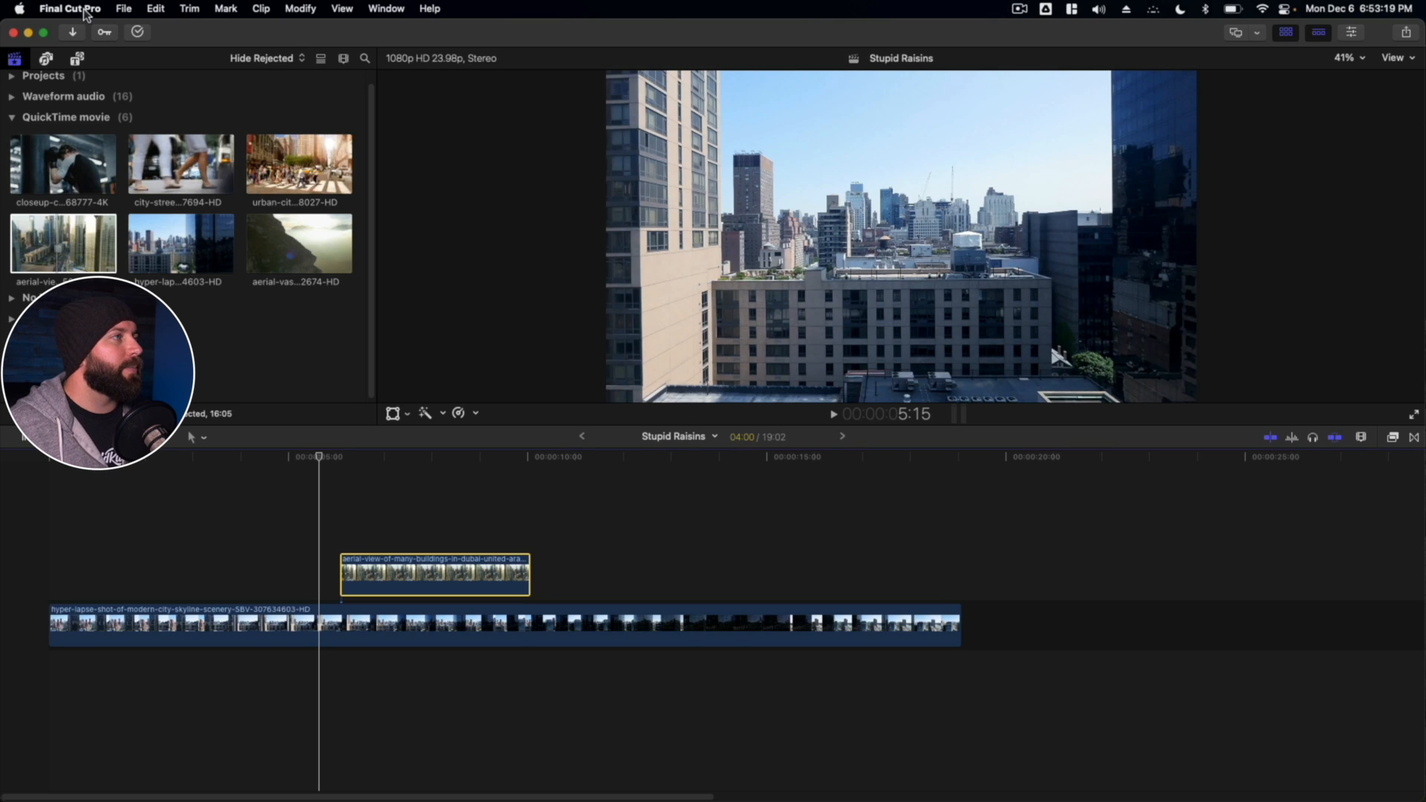
Set the Editing preference Still Image duration to 1.00 second and close Preferences.
{"action": "left_click", "coordinate": [70, 9]}
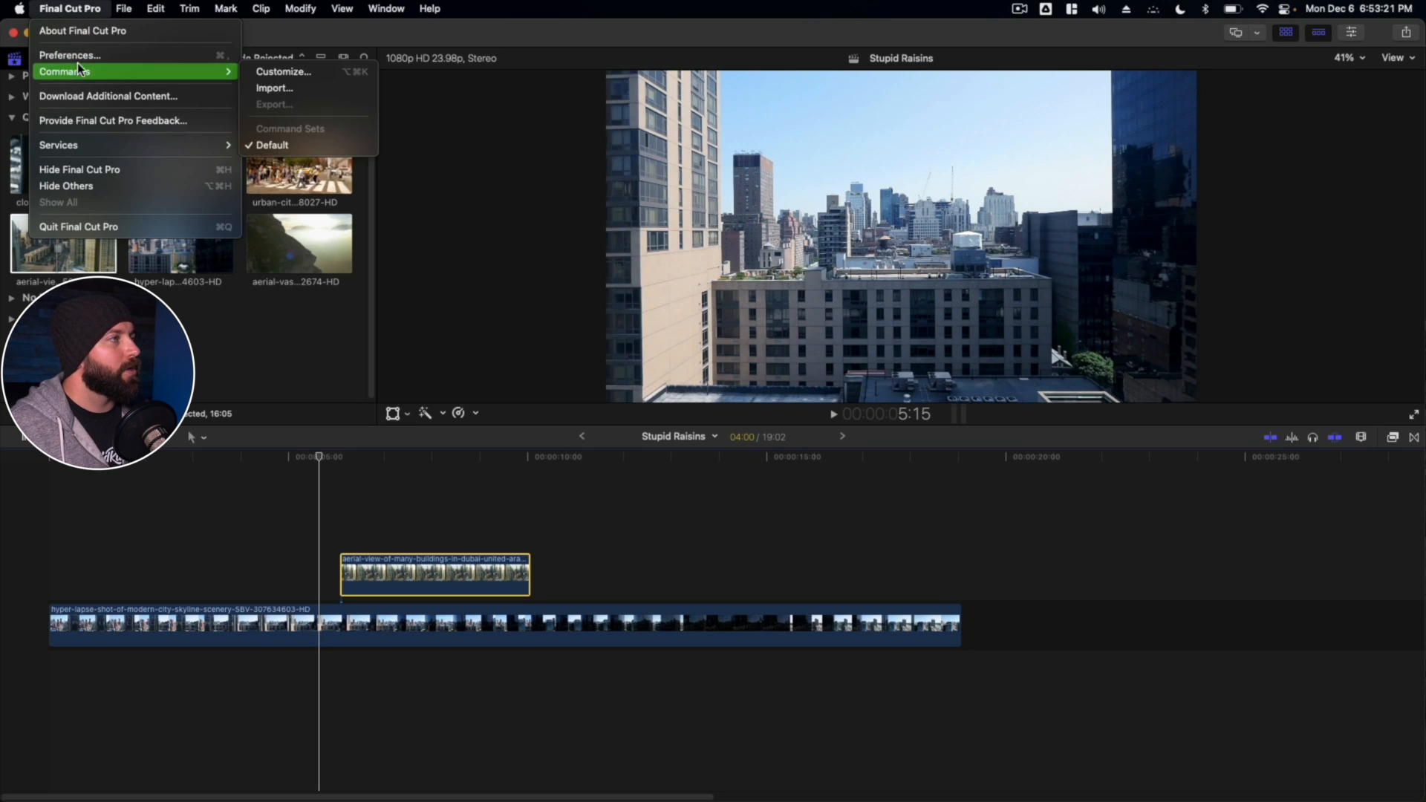
{"action": "left_click", "coordinate": [70, 55]}
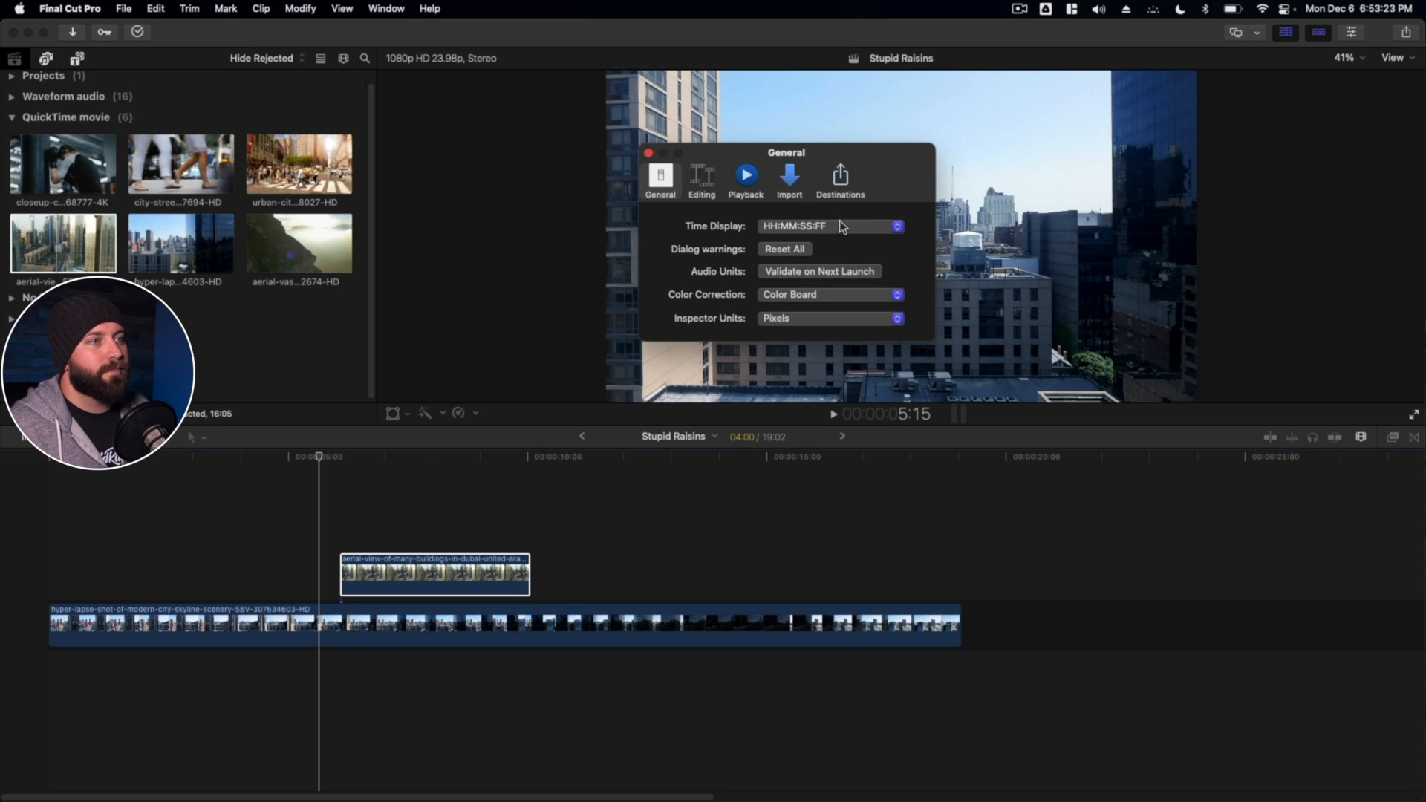
{"action": "left_click", "coordinate": [701, 177]}
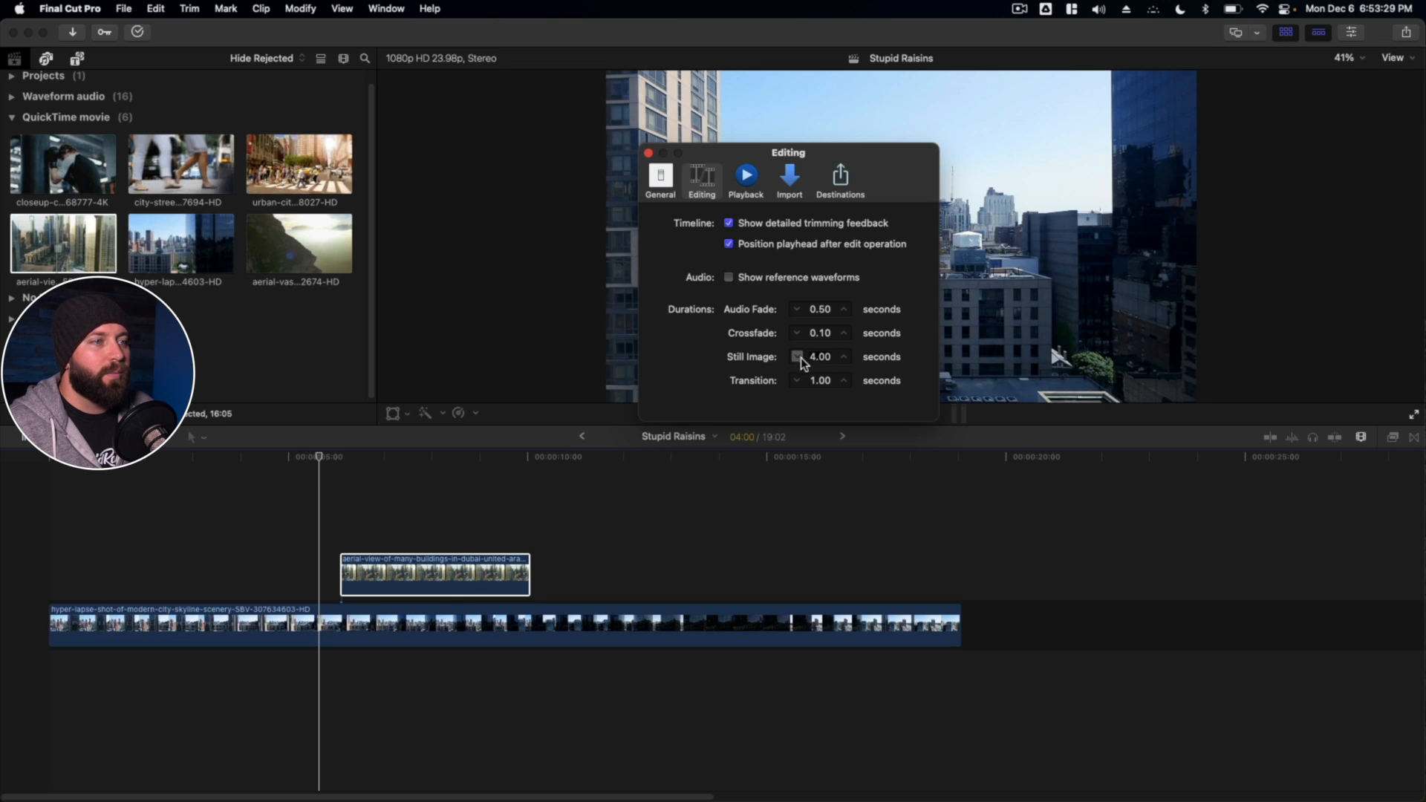
{"action": "left_click", "coordinate": [797, 359]}
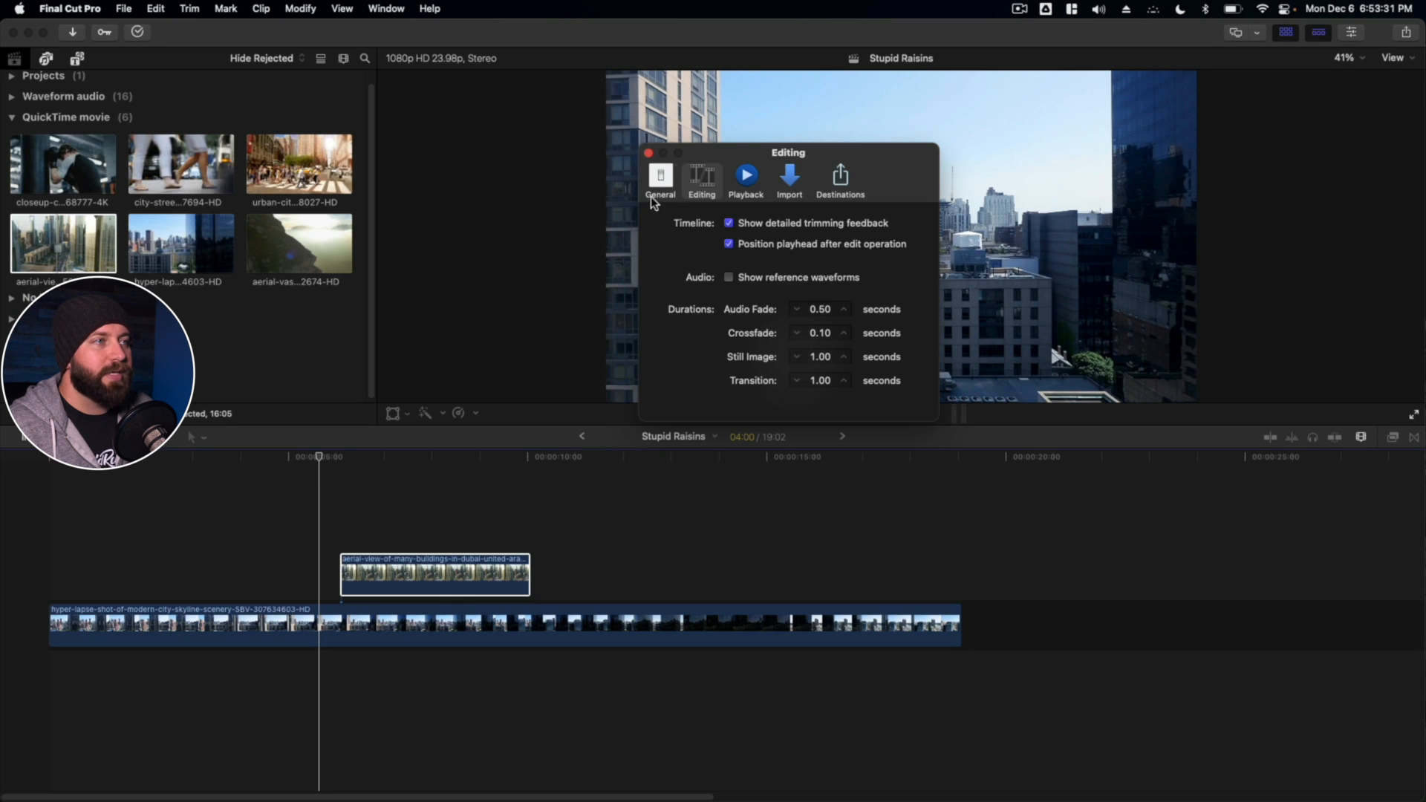
{"action": "left_click", "coordinate": [647, 153]}
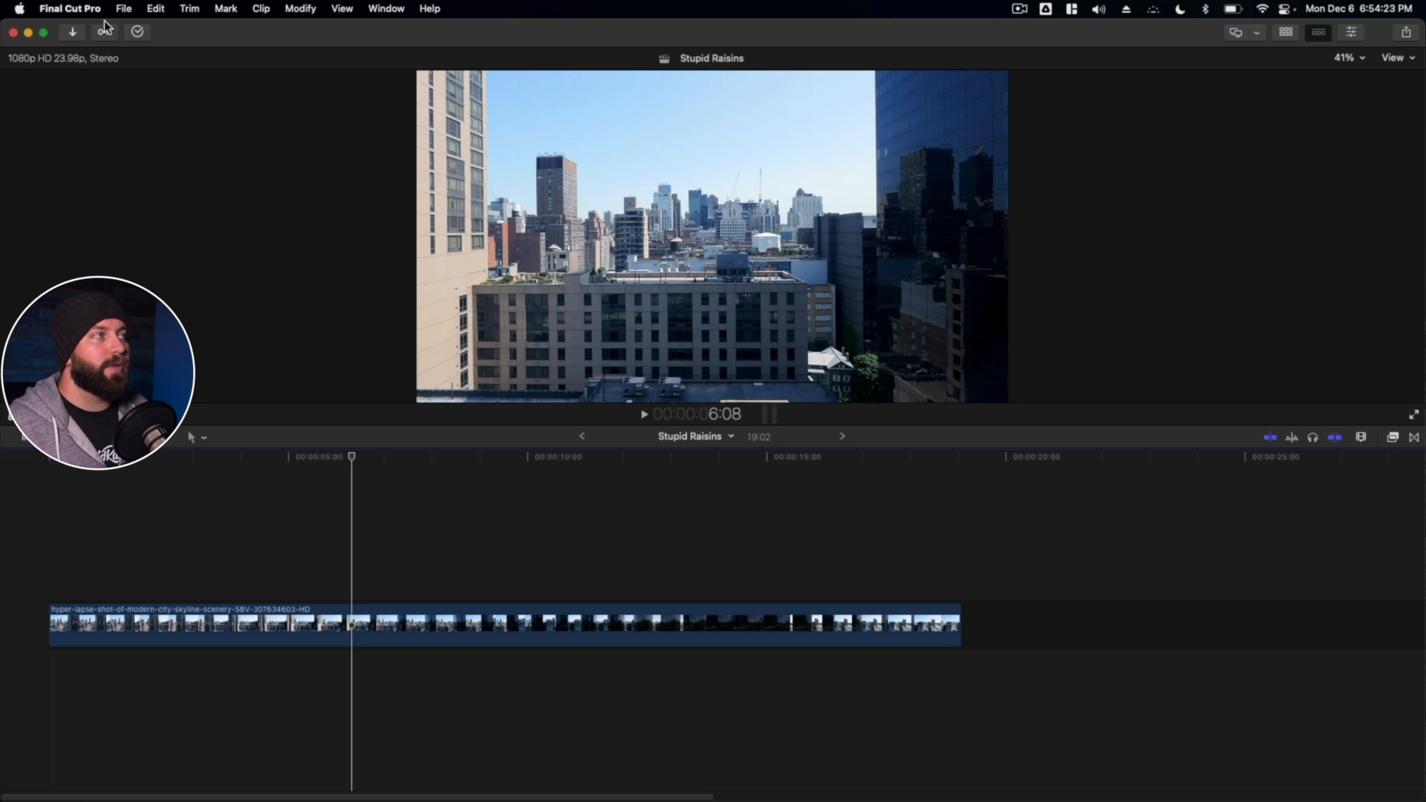
Look through File > Share and show the share destinations list from the toolbar.
{"action": "left_click", "coordinate": [123, 9]}
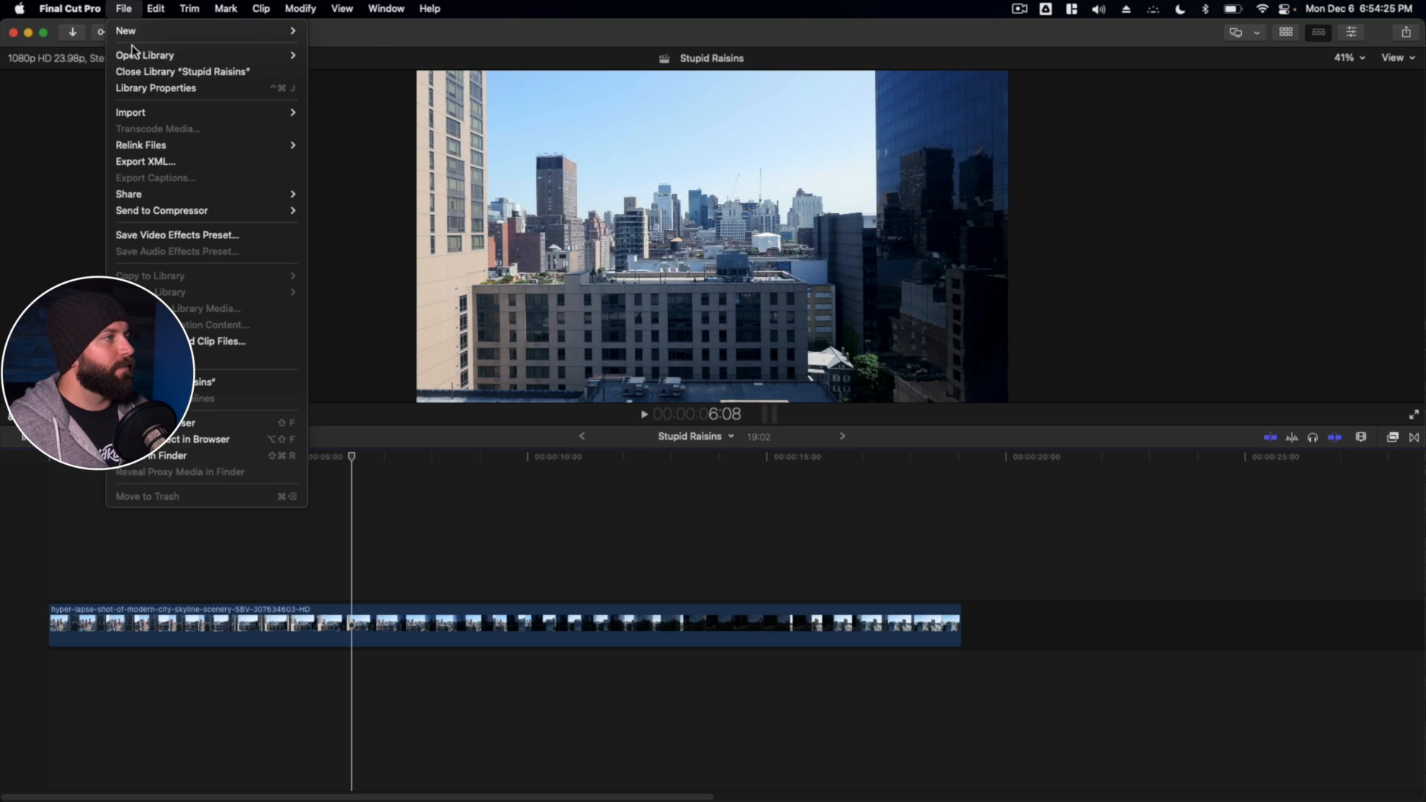
{"action": "mouse_move", "coordinate": [130, 193]}
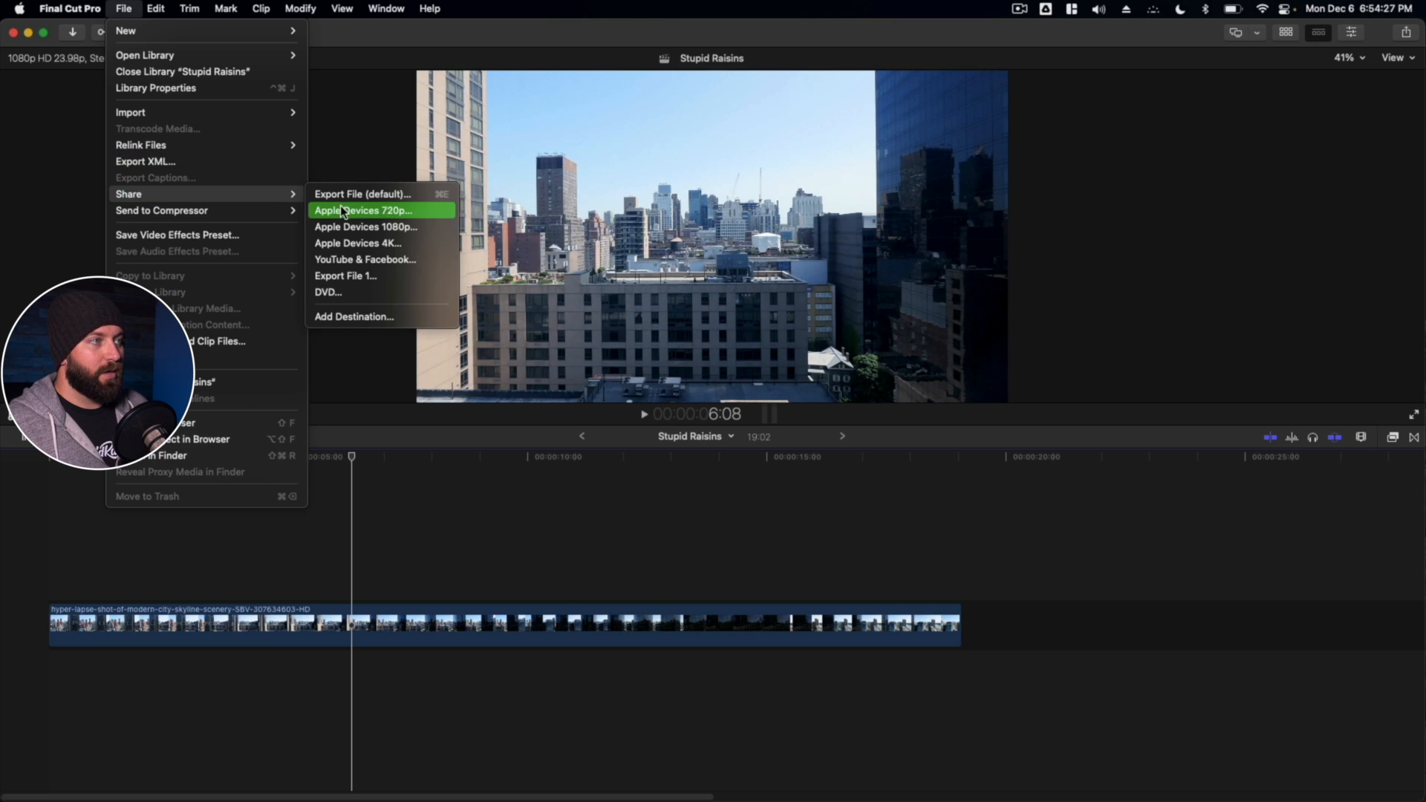
{"action": "mouse_move", "coordinate": [355, 316]}
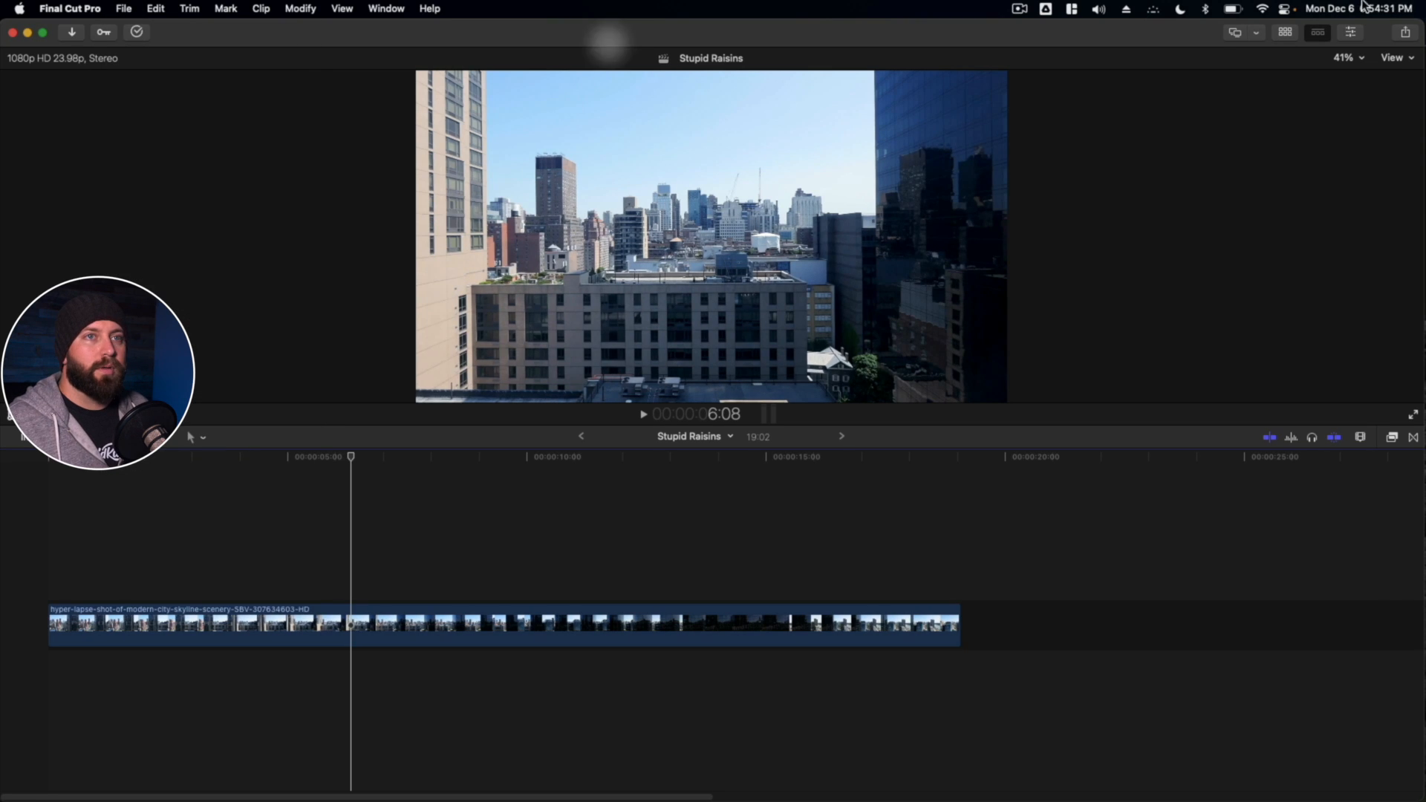
{"action": "left_click", "coordinate": [1404, 32]}
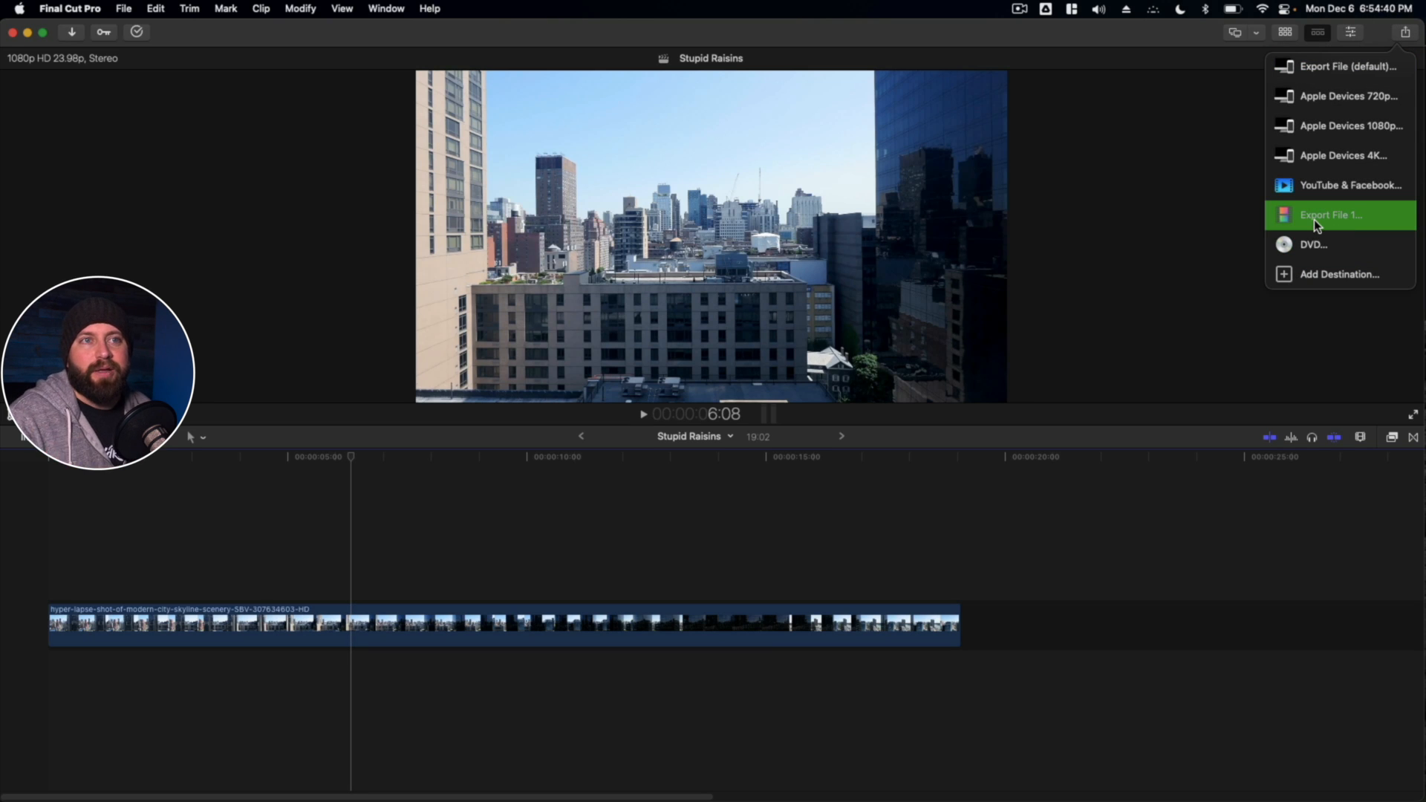
{"action": "mouse_move", "coordinate": [1337, 273]}
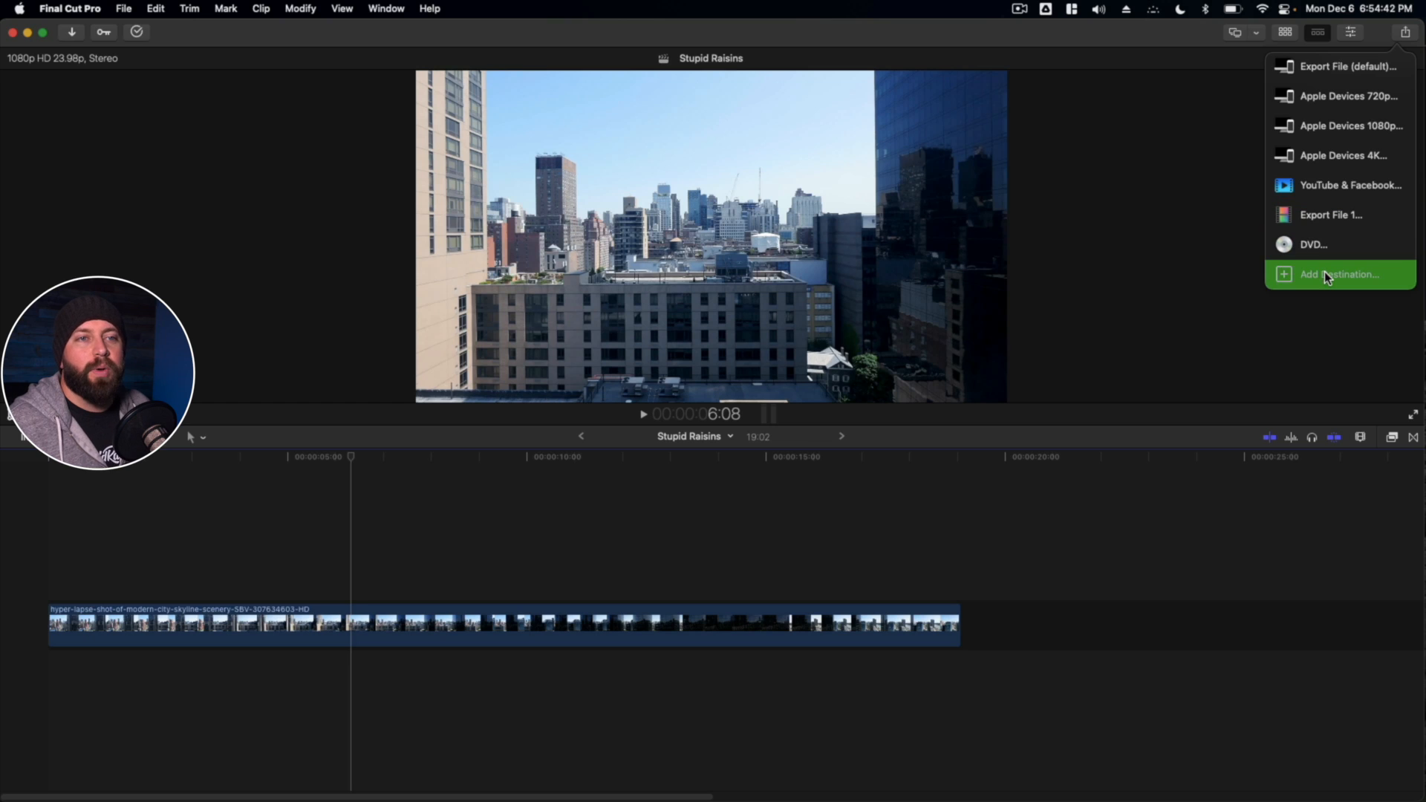
Add a Save Current Frame destination and rename it 'FrEz FrAme'.
{"action": "left_click", "coordinate": [1337, 273]}
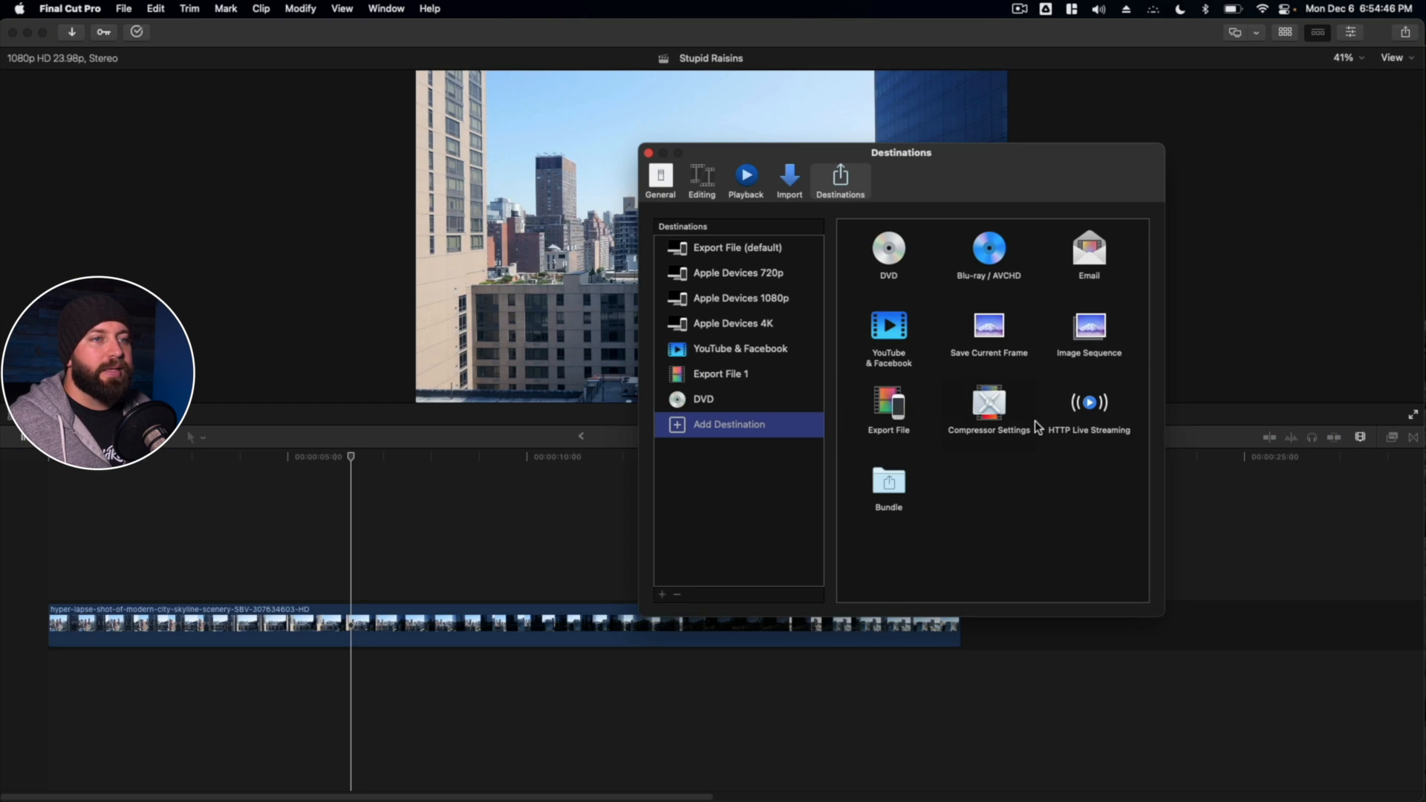
{"action": "mouse_move", "coordinate": [972, 337]}
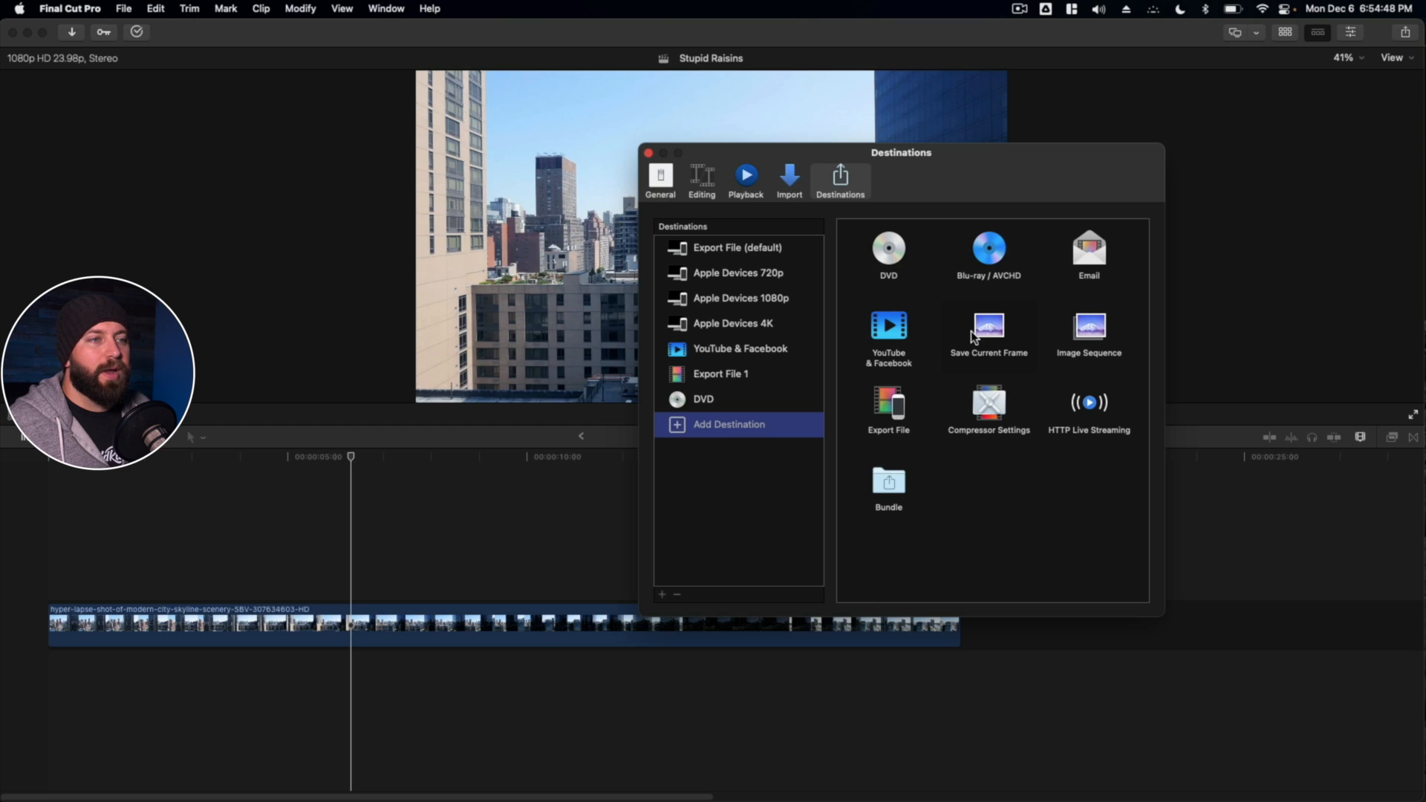
{"action": "left_click", "coordinate": [990, 331]}
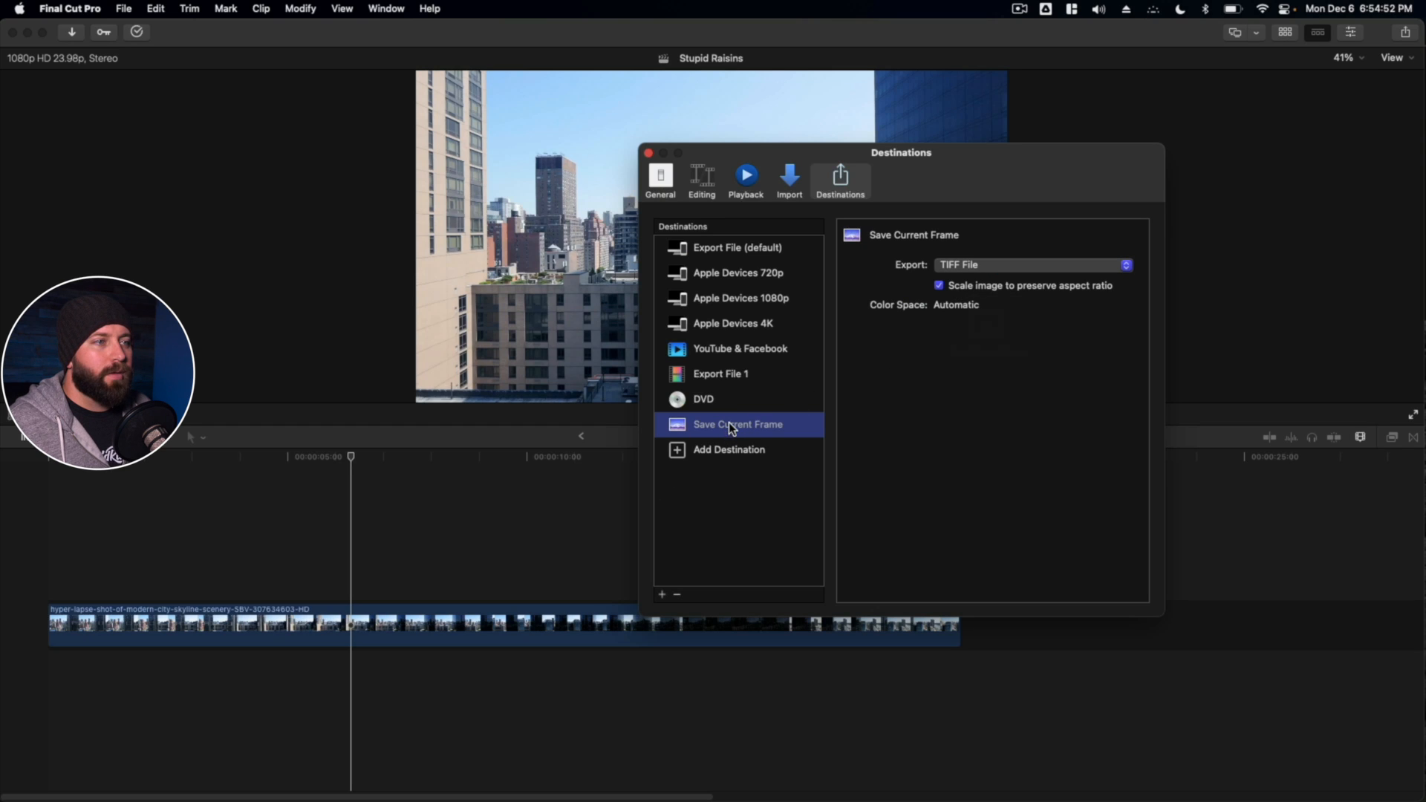
{"action": "double_click", "coordinate": [739, 423]}
{"action": "type", "text": "F"}
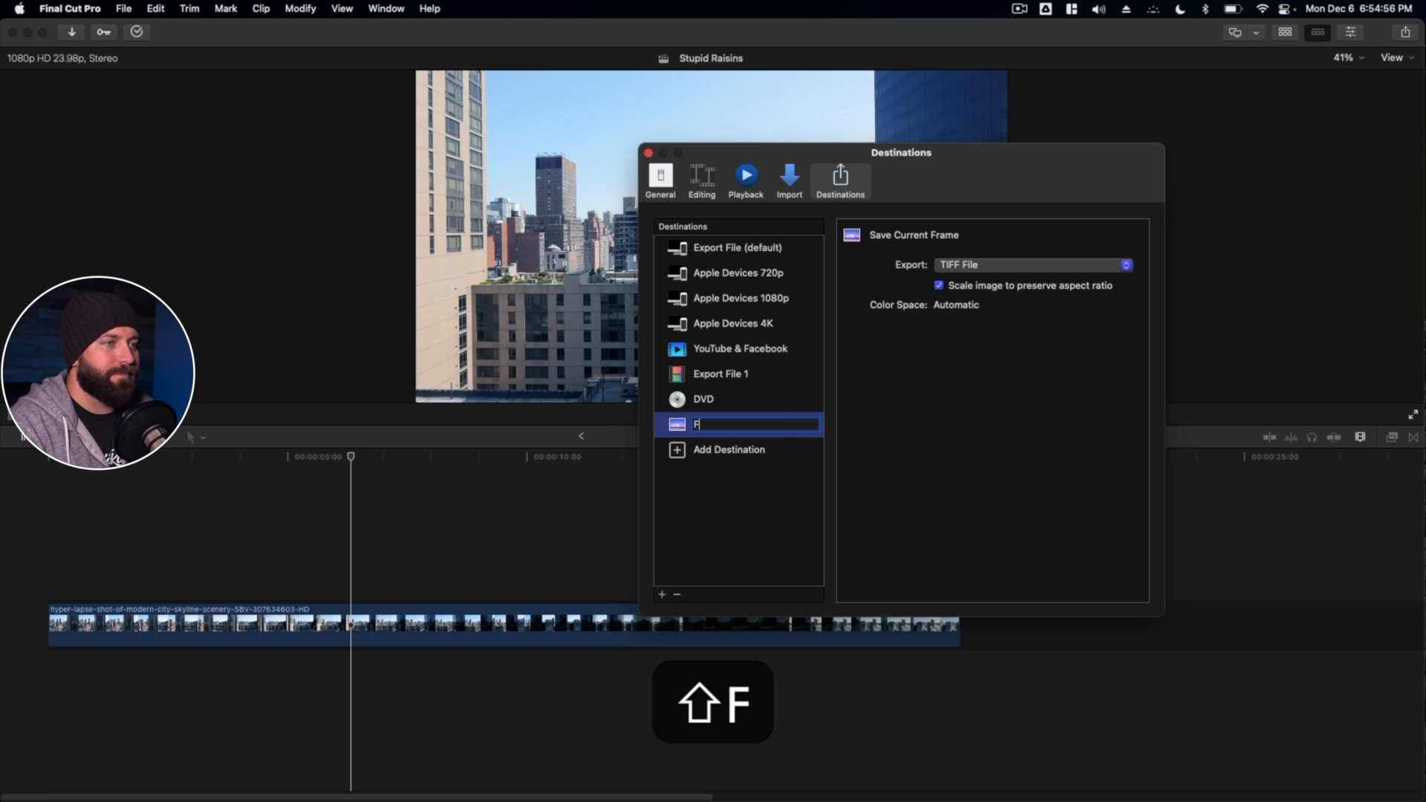
{"action": "type", "text": "rEz FrAme"}
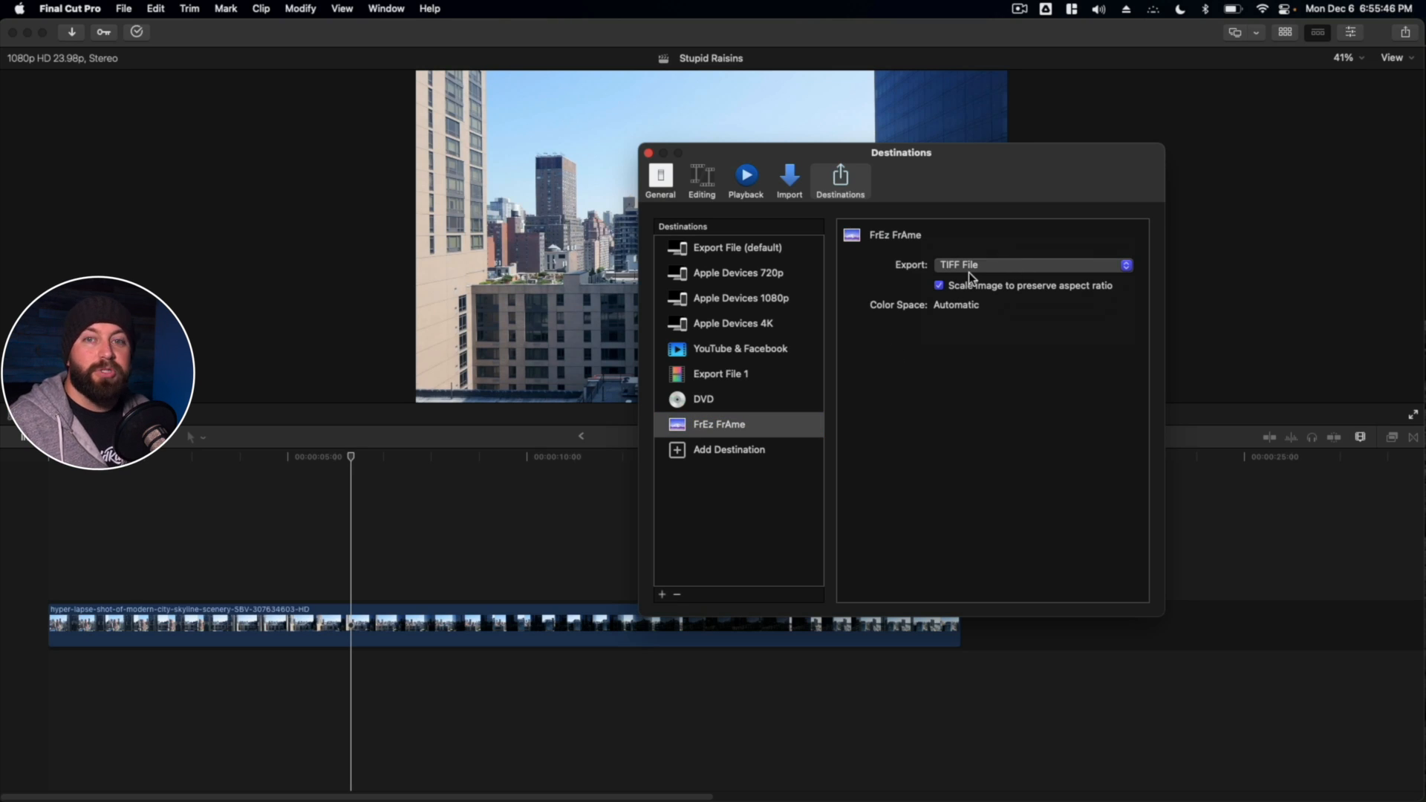
Set the FrEz FrAme destination to export JPEG Image and close the settings.
{"action": "left_click", "coordinate": [1032, 265]}
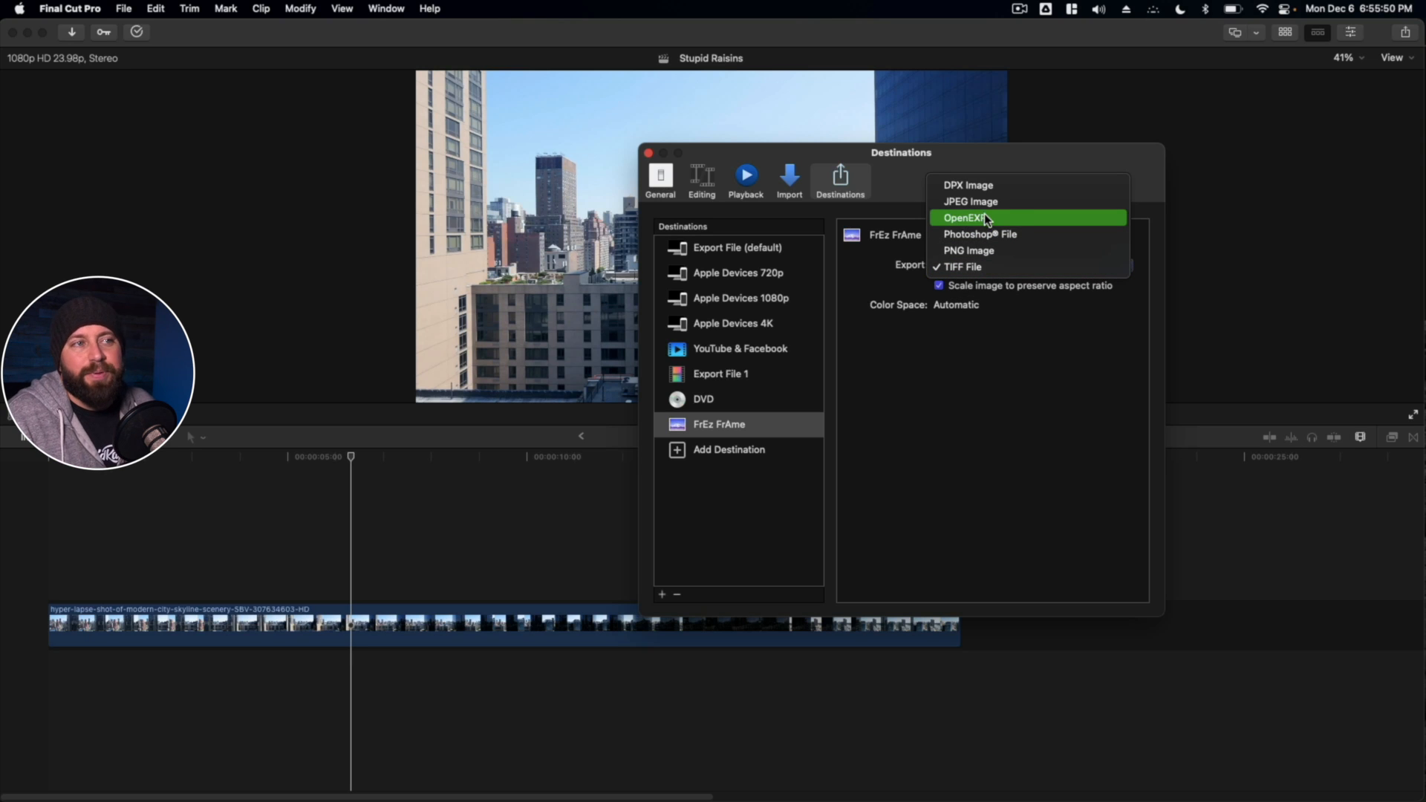
{"action": "left_click", "coordinate": [970, 200]}
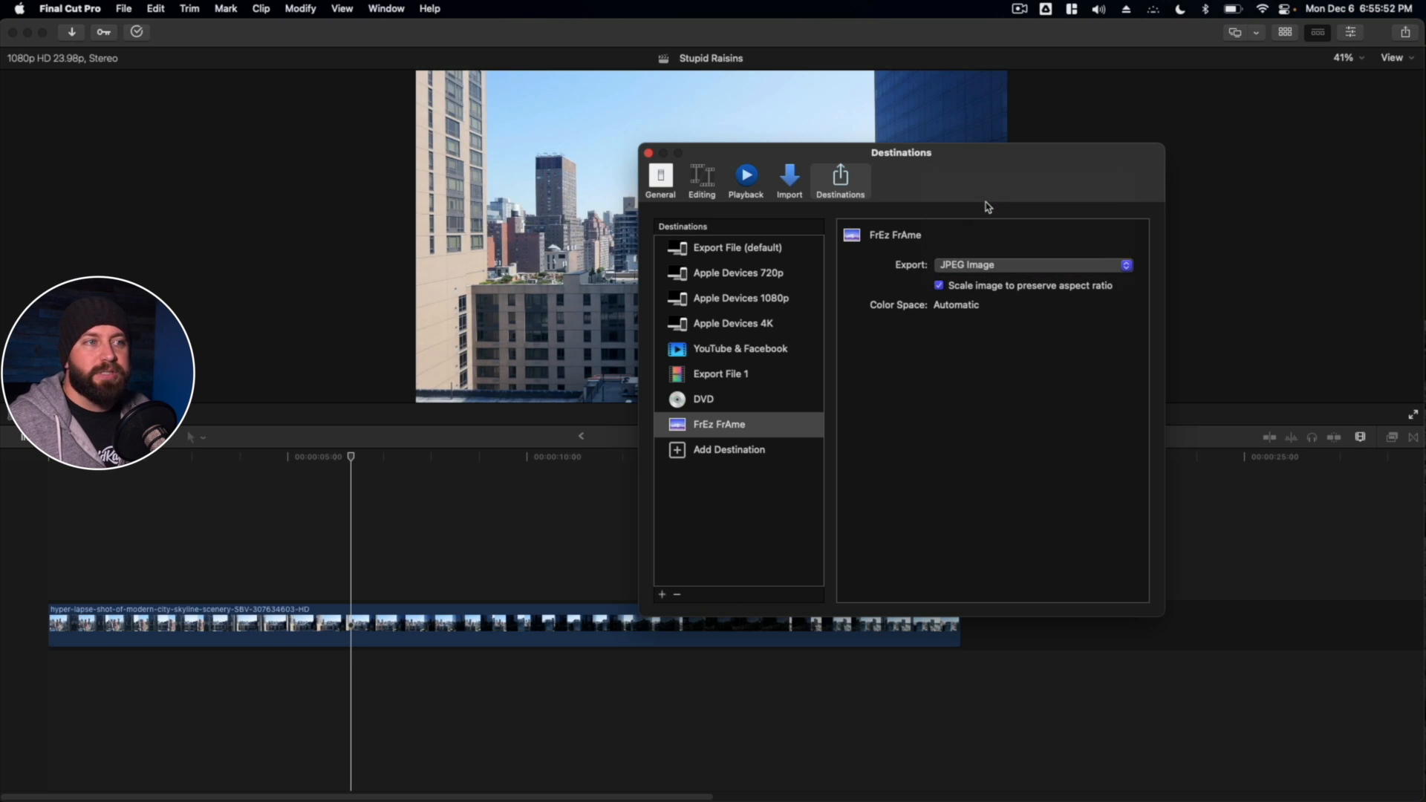
{"action": "left_click", "coordinate": [648, 152]}
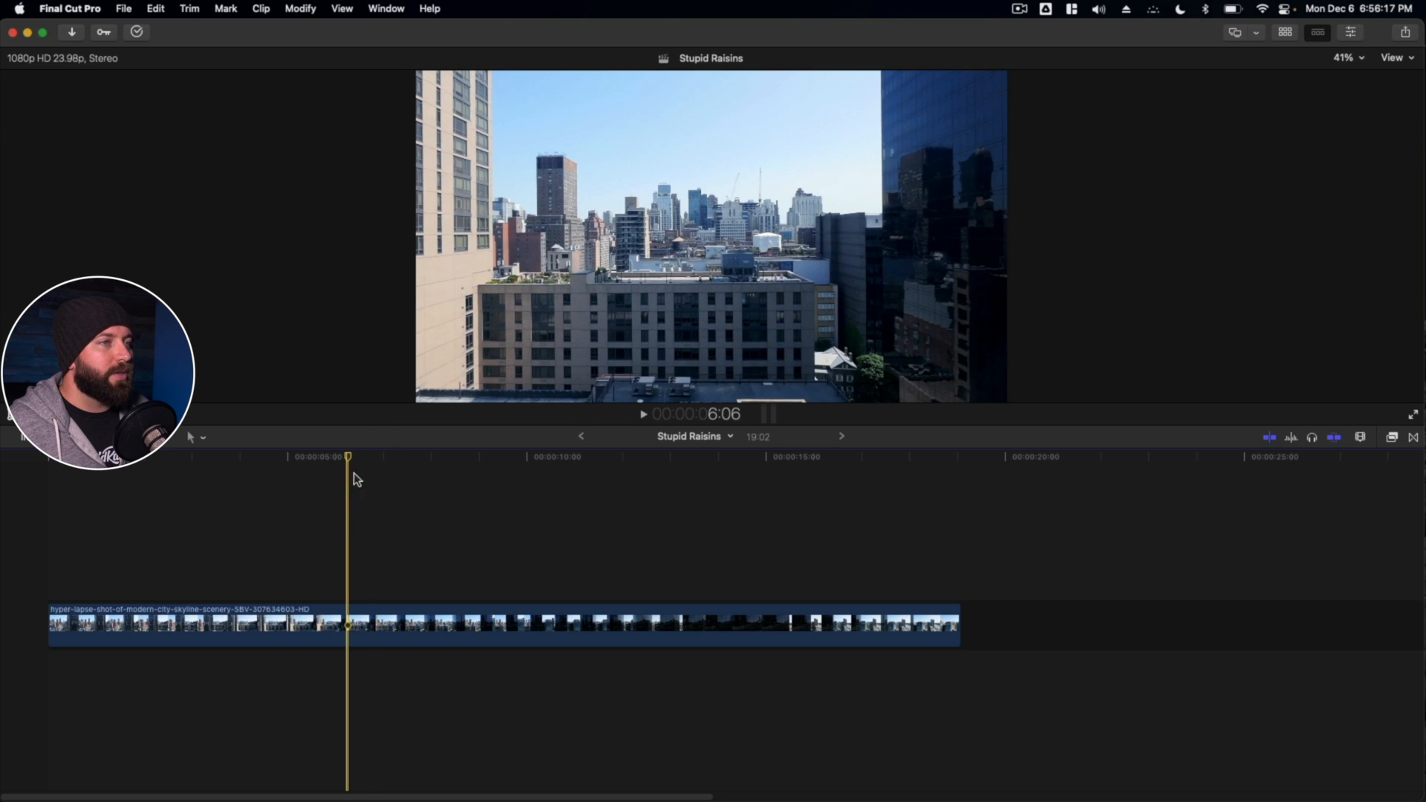
Share the current frame through FrEz FrAme, review its settings and continue to the save location.
{"action": "left_click", "coordinate": [123, 9]}
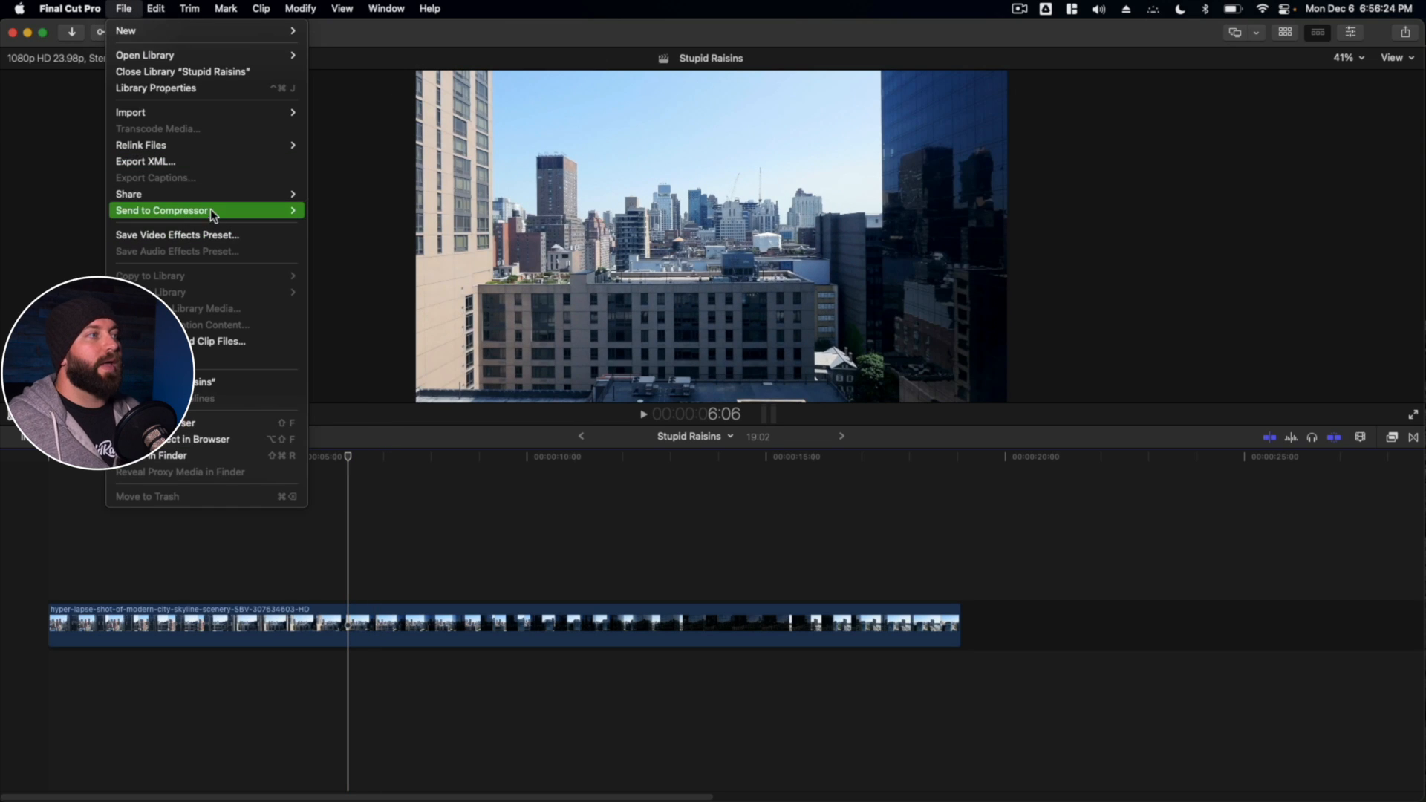
{"action": "mouse_move", "coordinate": [129, 193]}
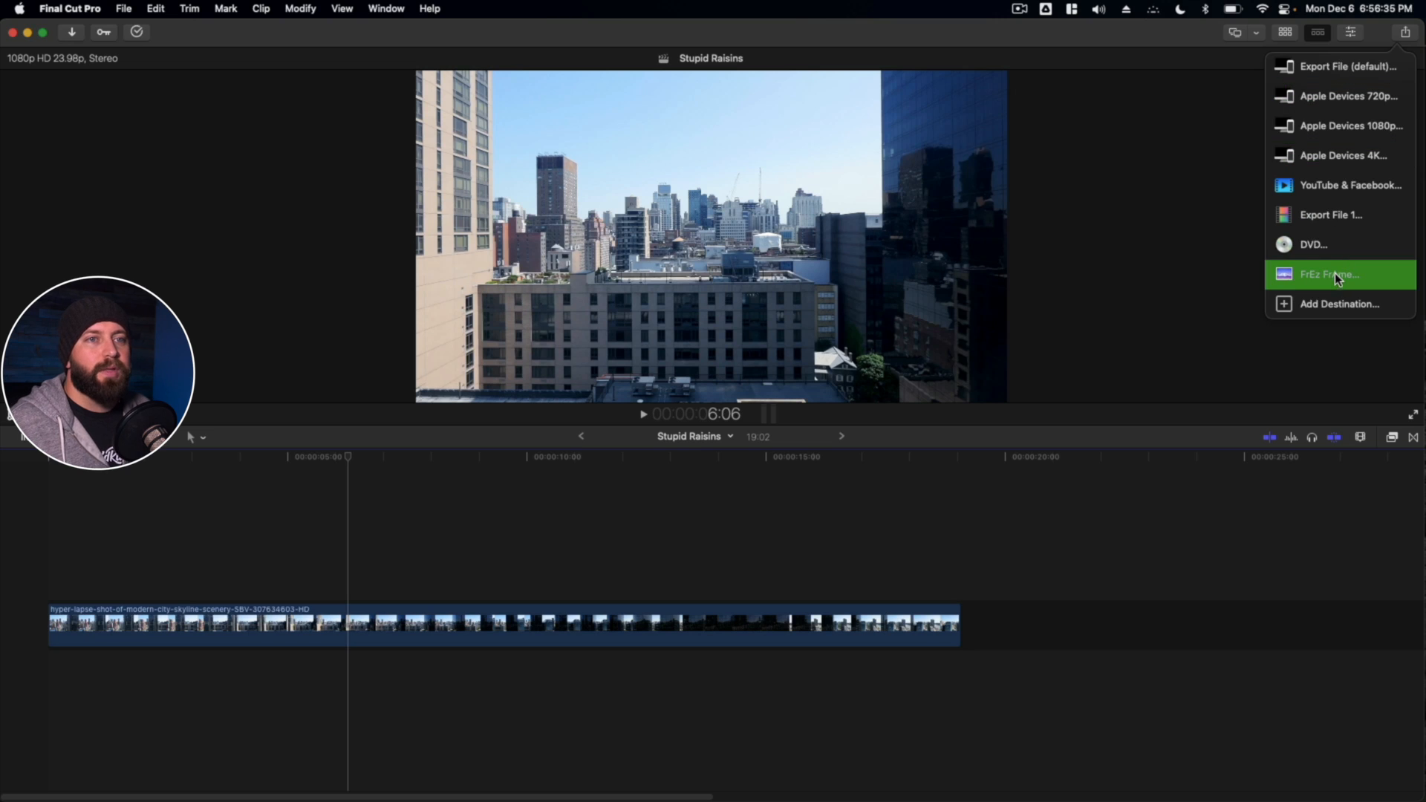
{"action": "left_click", "coordinate": [1328, 273]}
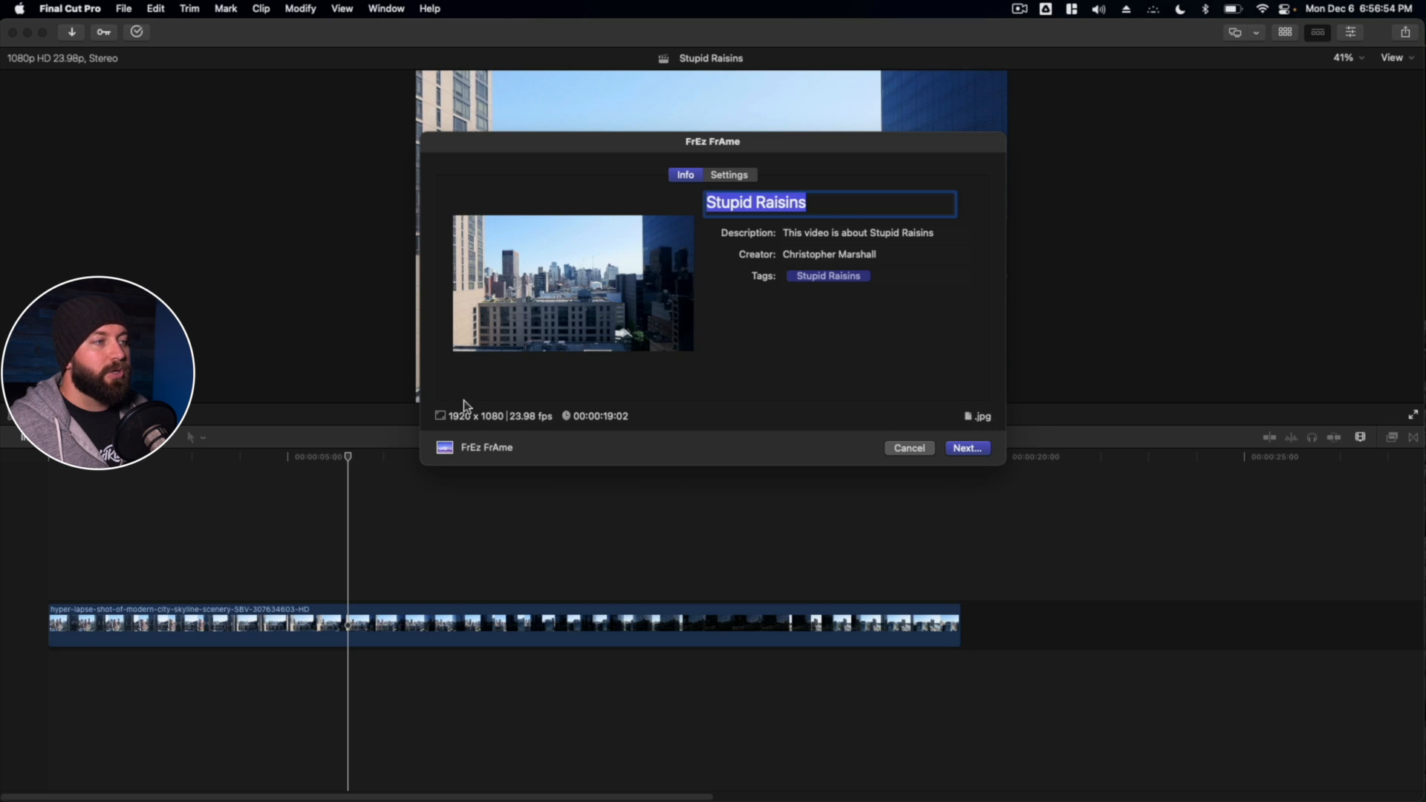
{"action": "left_click", "coordinate": [728, 176]}
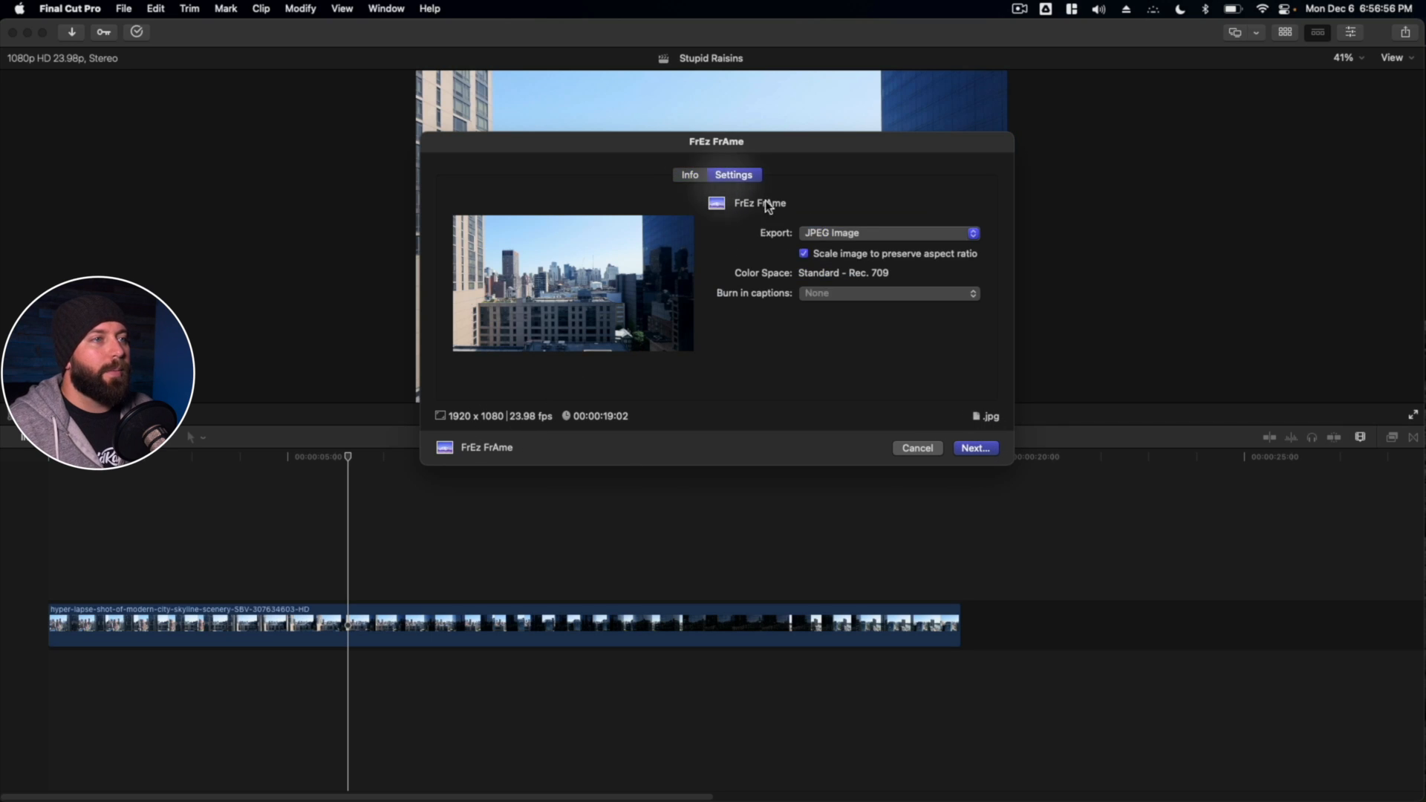
{"action": "mouse_move", "coordinate": [833, 302]}
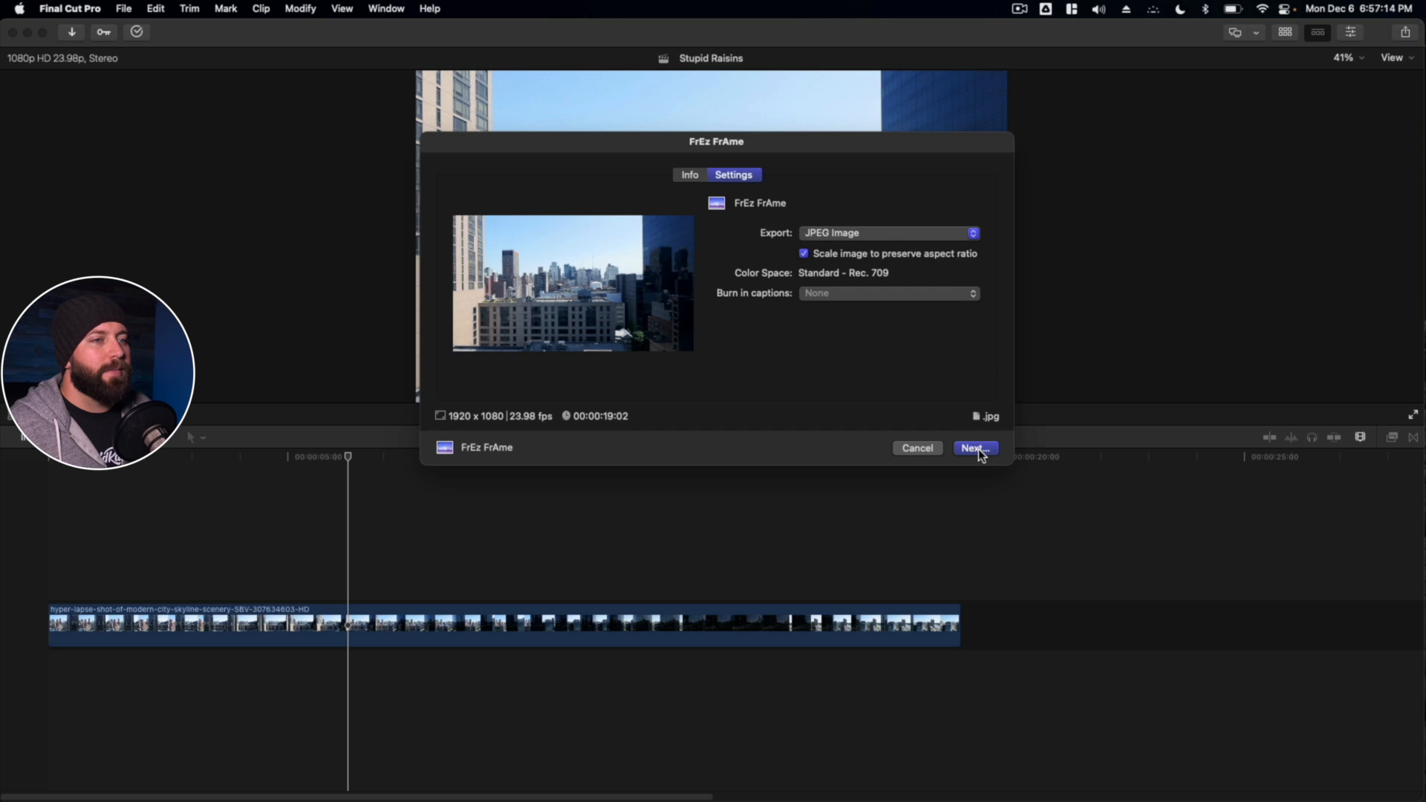
{"action": "left_click", "coordinate": [975, 447]}
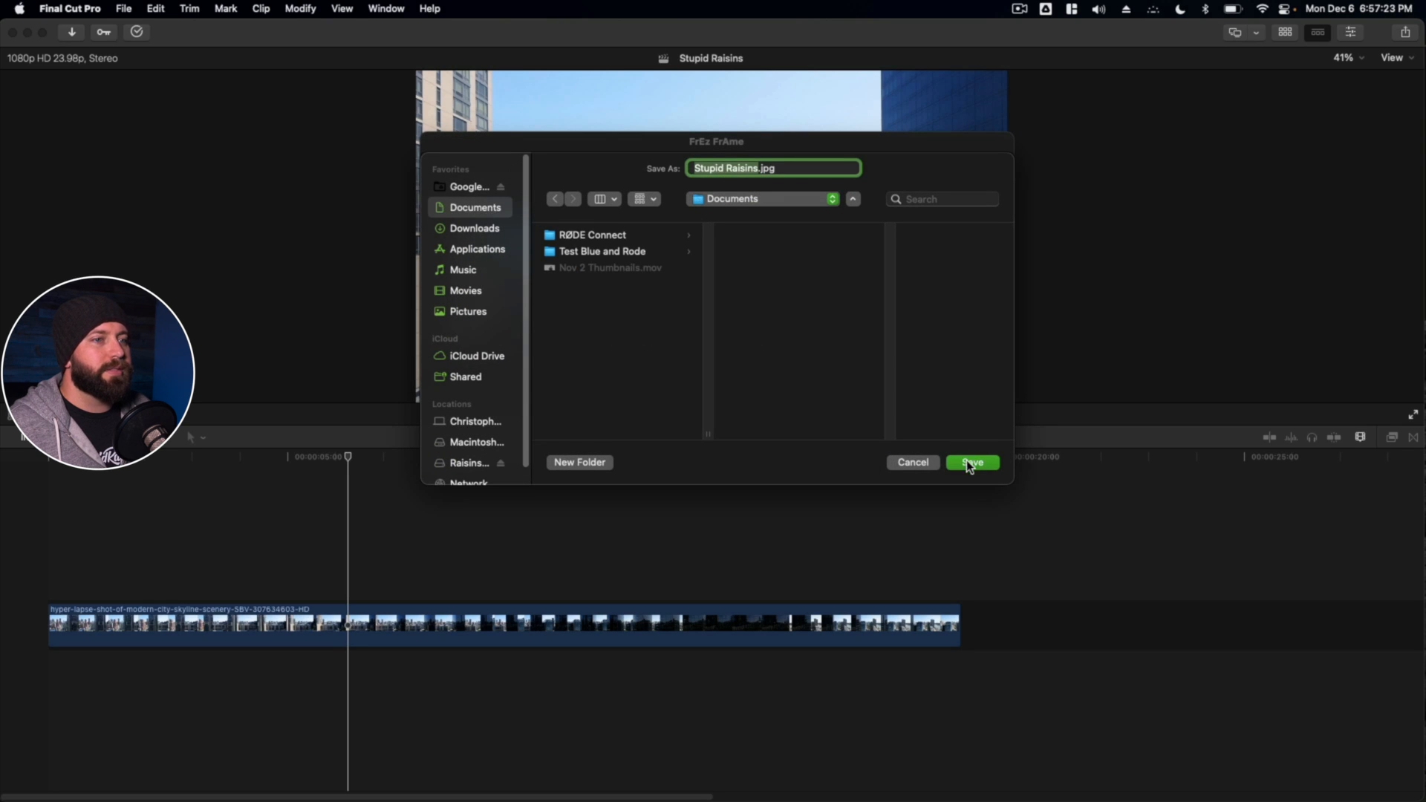
Save the frame as Stupid Raisins.jpg in Documents.
{"action": "left_click", "coordinate": [971, 462]}
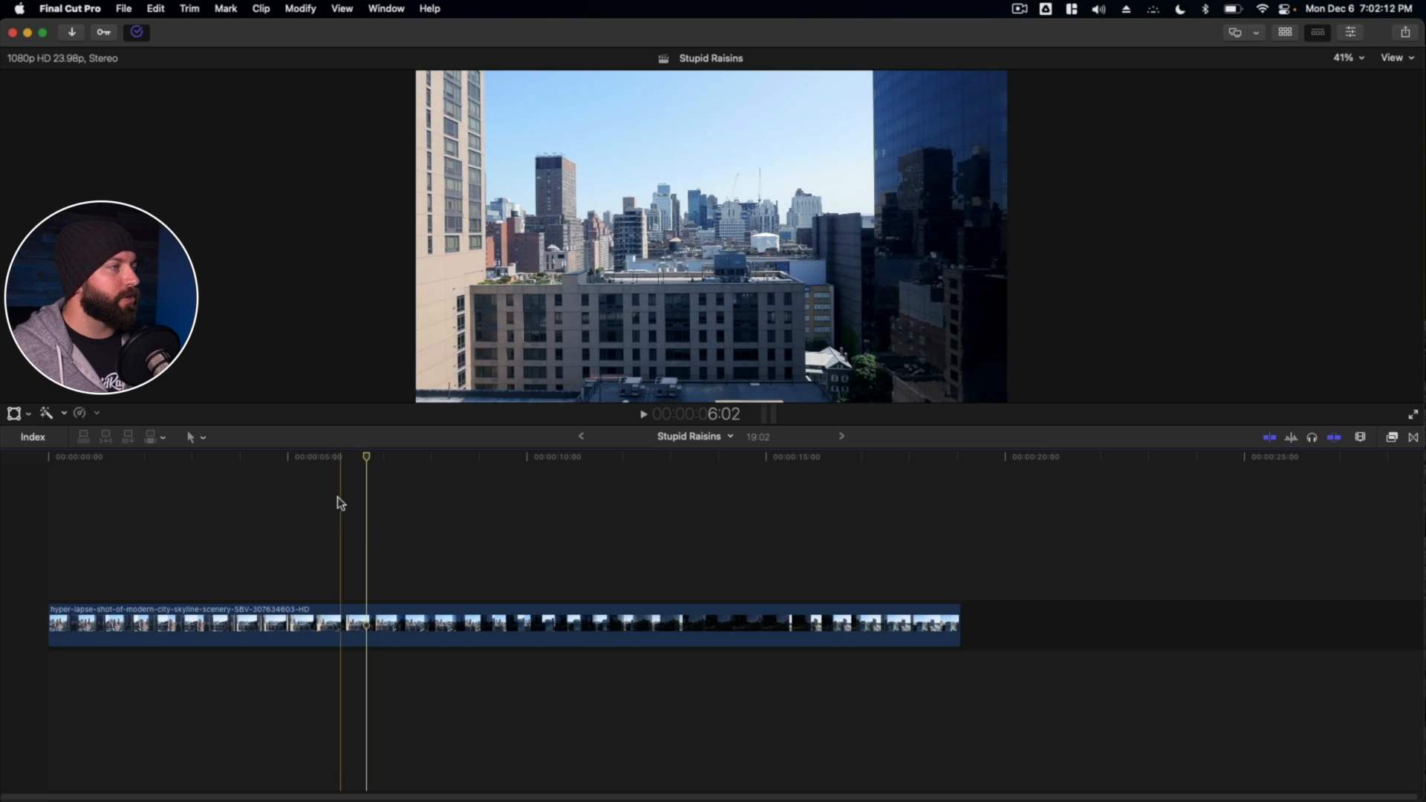
Add a Hold segment at the playhead from the Retime pop-up menu.
{"action": "left_click", "coordinate": [90, 414]}
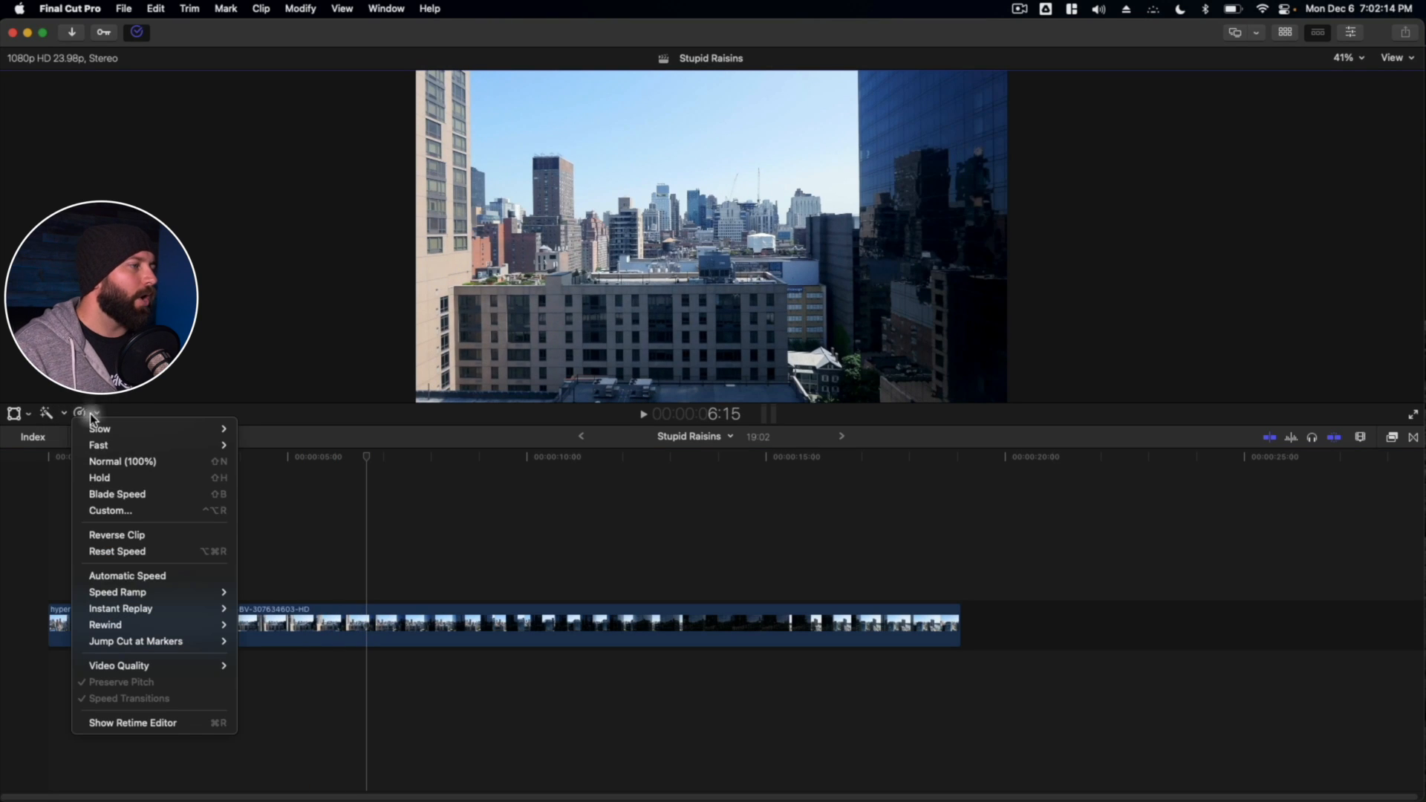
{"action": "mouse_move", "coordinate": [121, 476]}
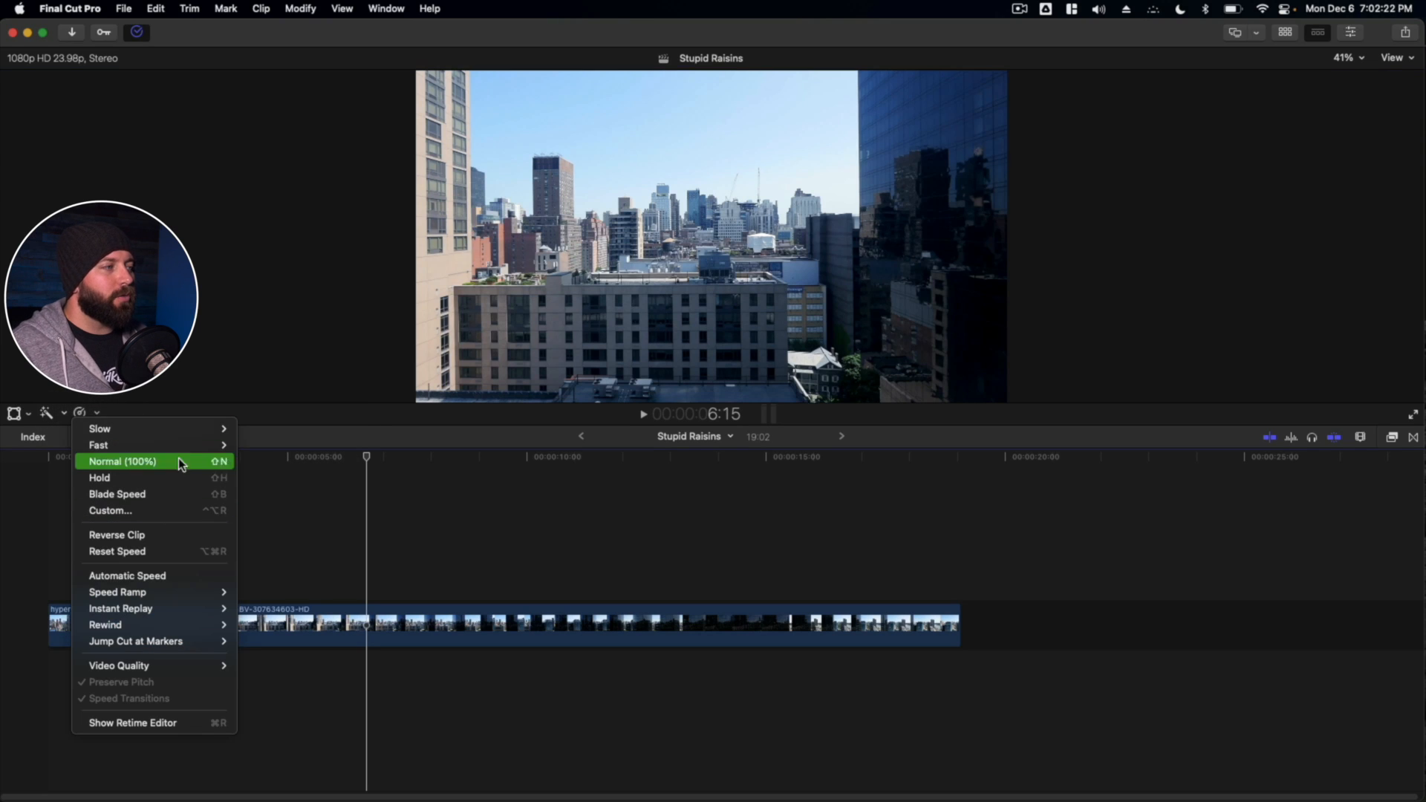
{"action": "mouse_move", "coordinate": [137, 427]}
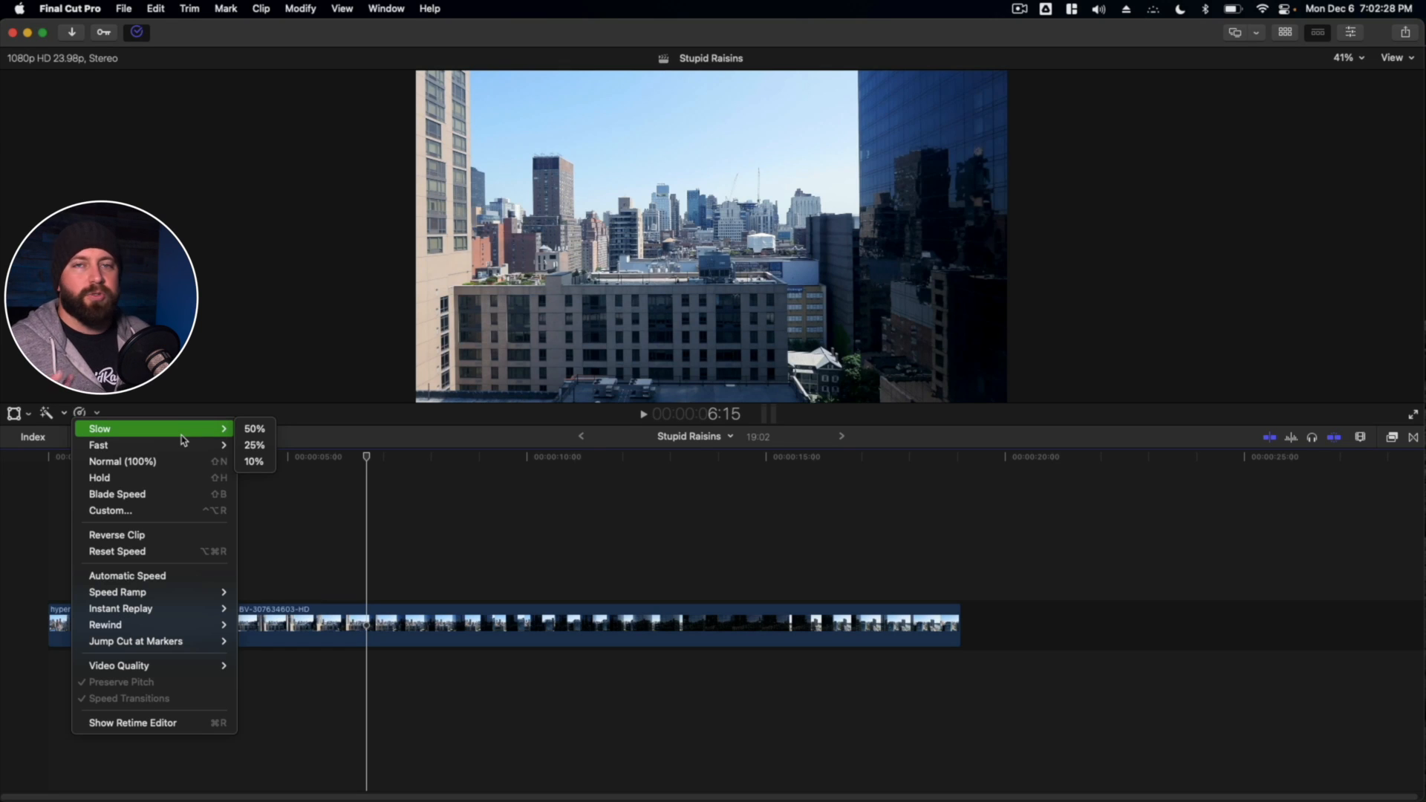
{"action": "mouse_move", "coordinate": [99, 477]}
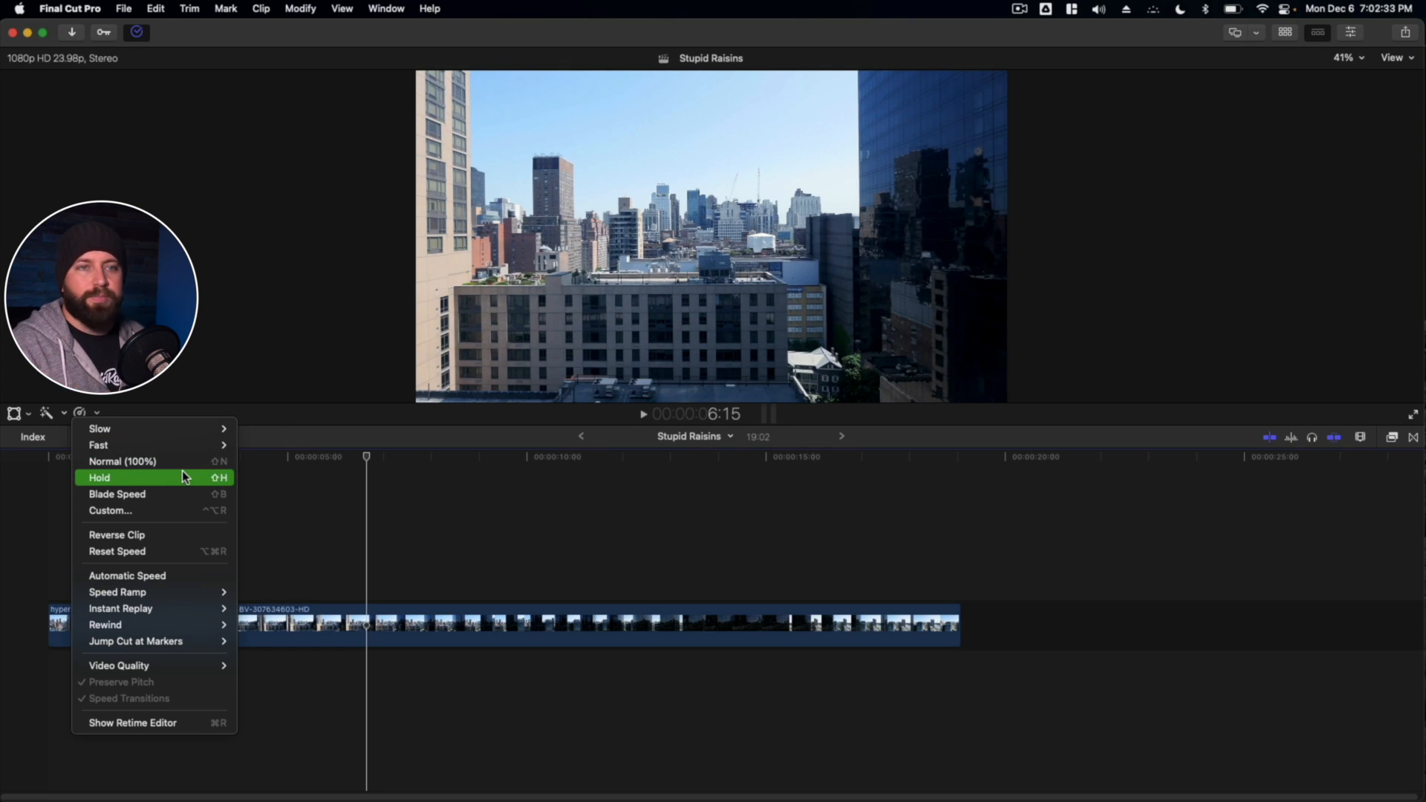
{"action": "left_click", "coordinate": [99, 477]}
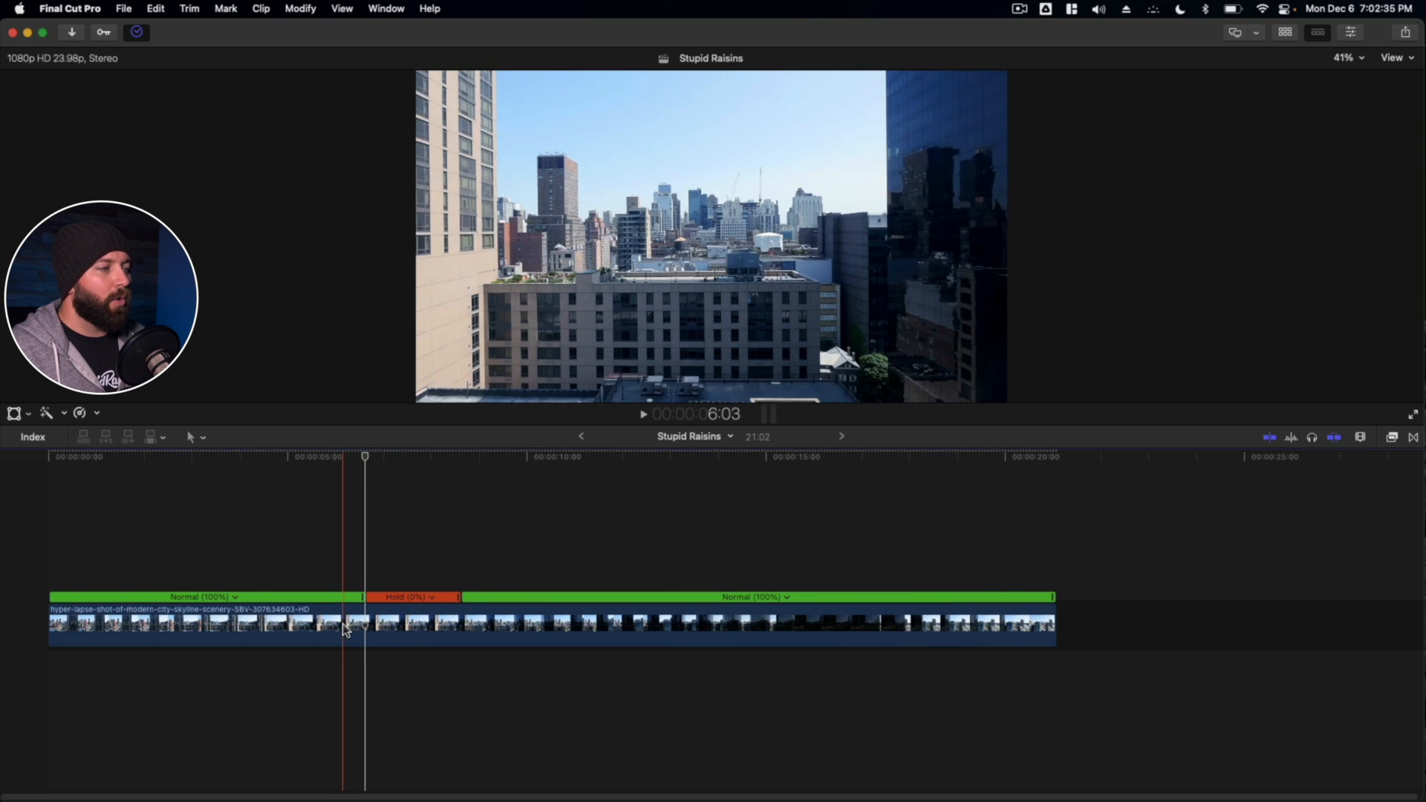
{"action": "key", "text": "space"}
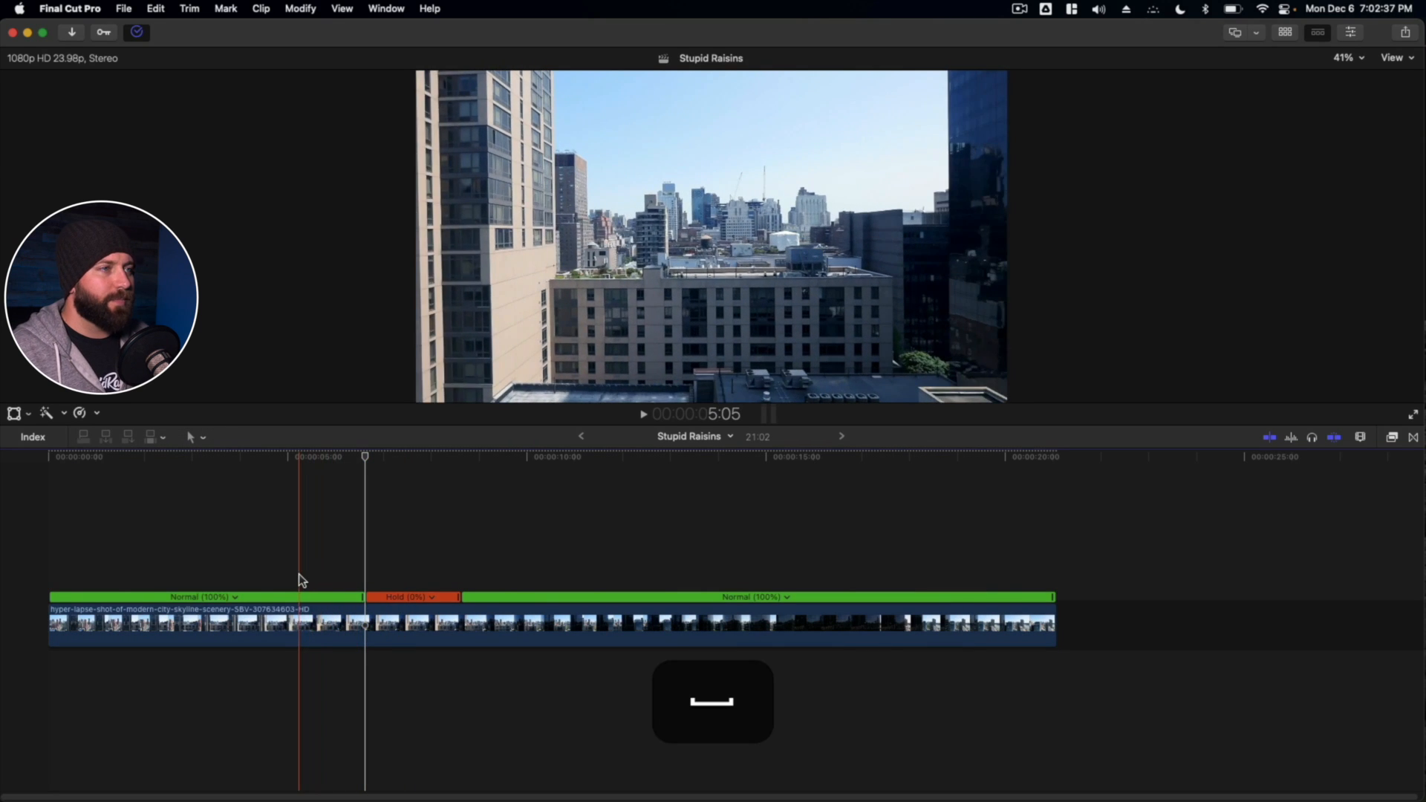
{"action": "key", "text": "space"}
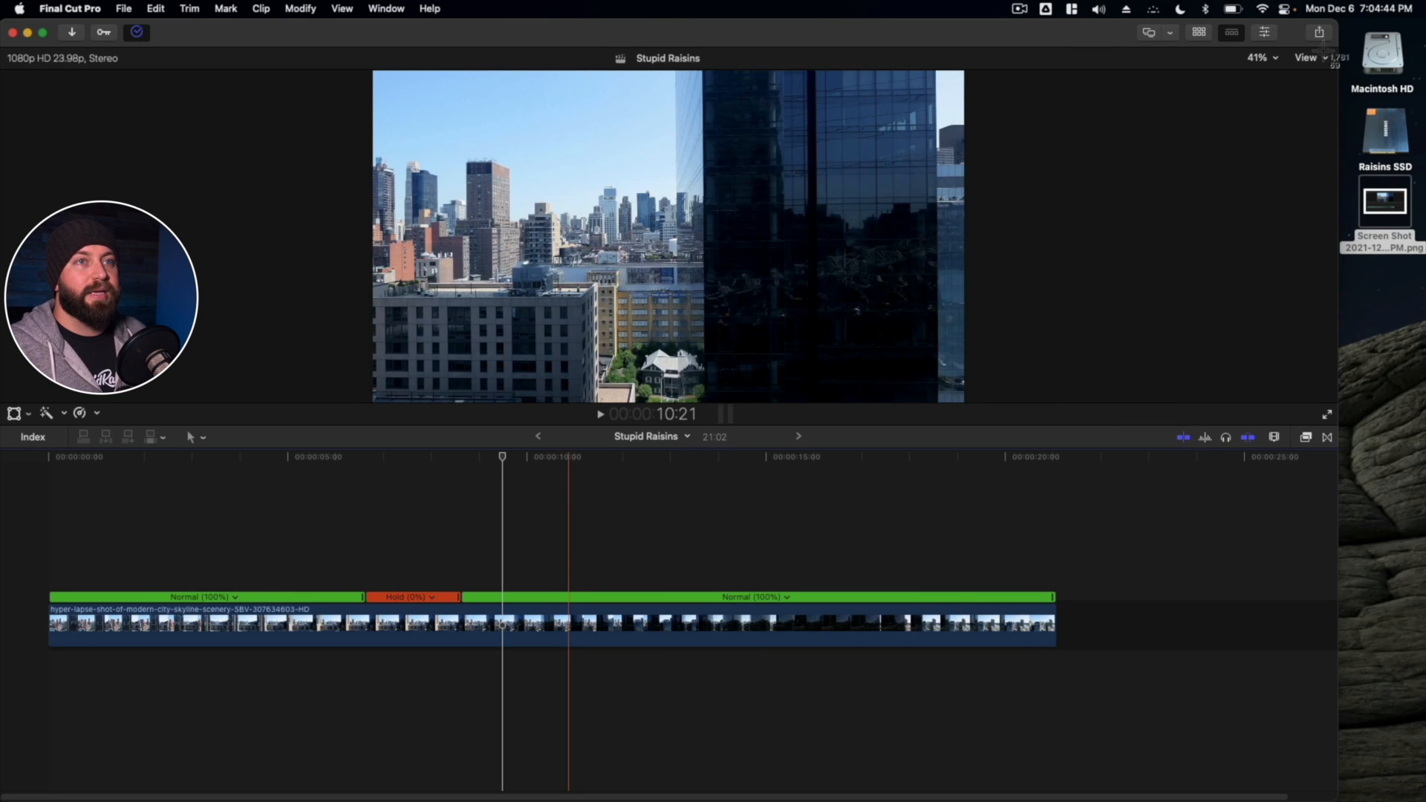
{"action": "mouse_move", "coordinate": [566, 156]}
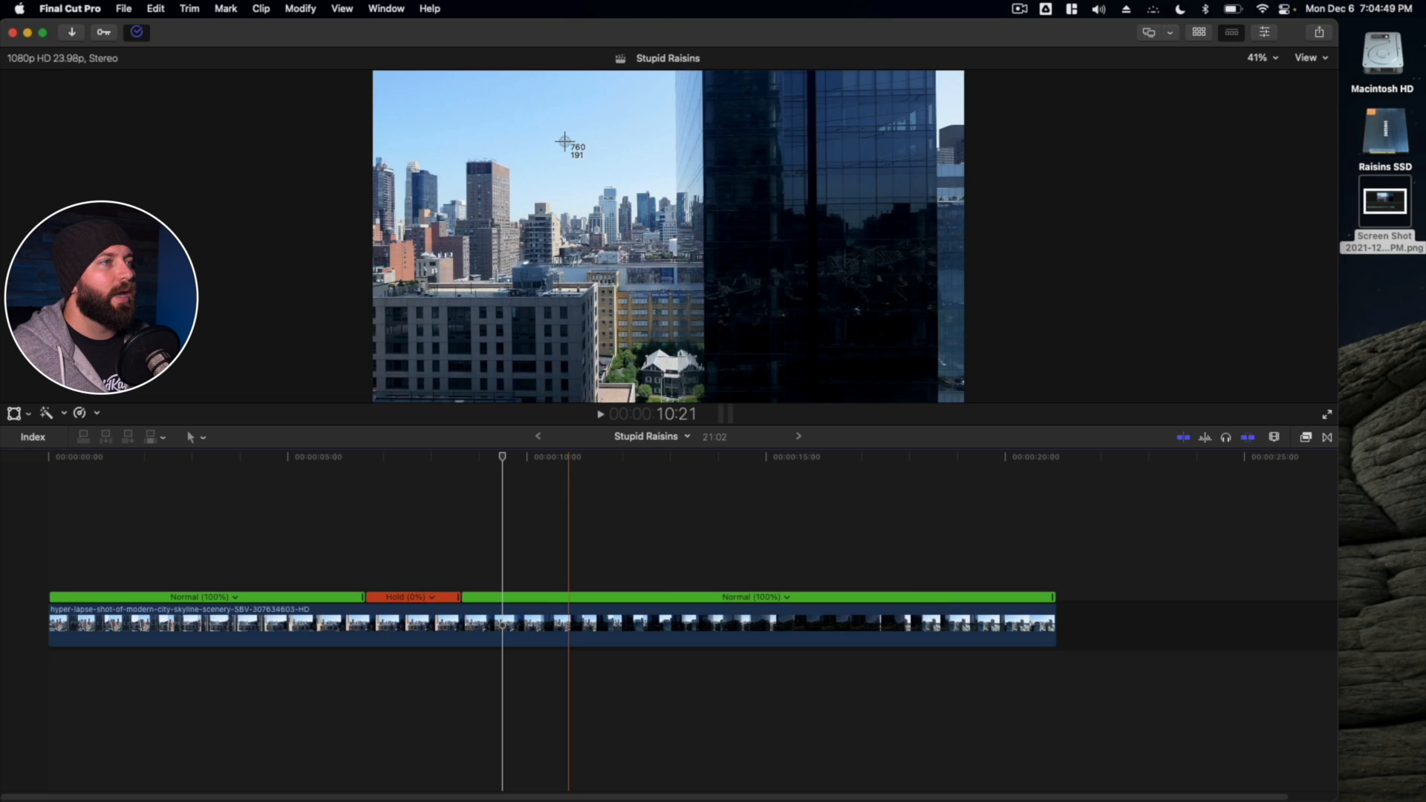
{"action": "mouse_move", "coordinate": [520, 119]}
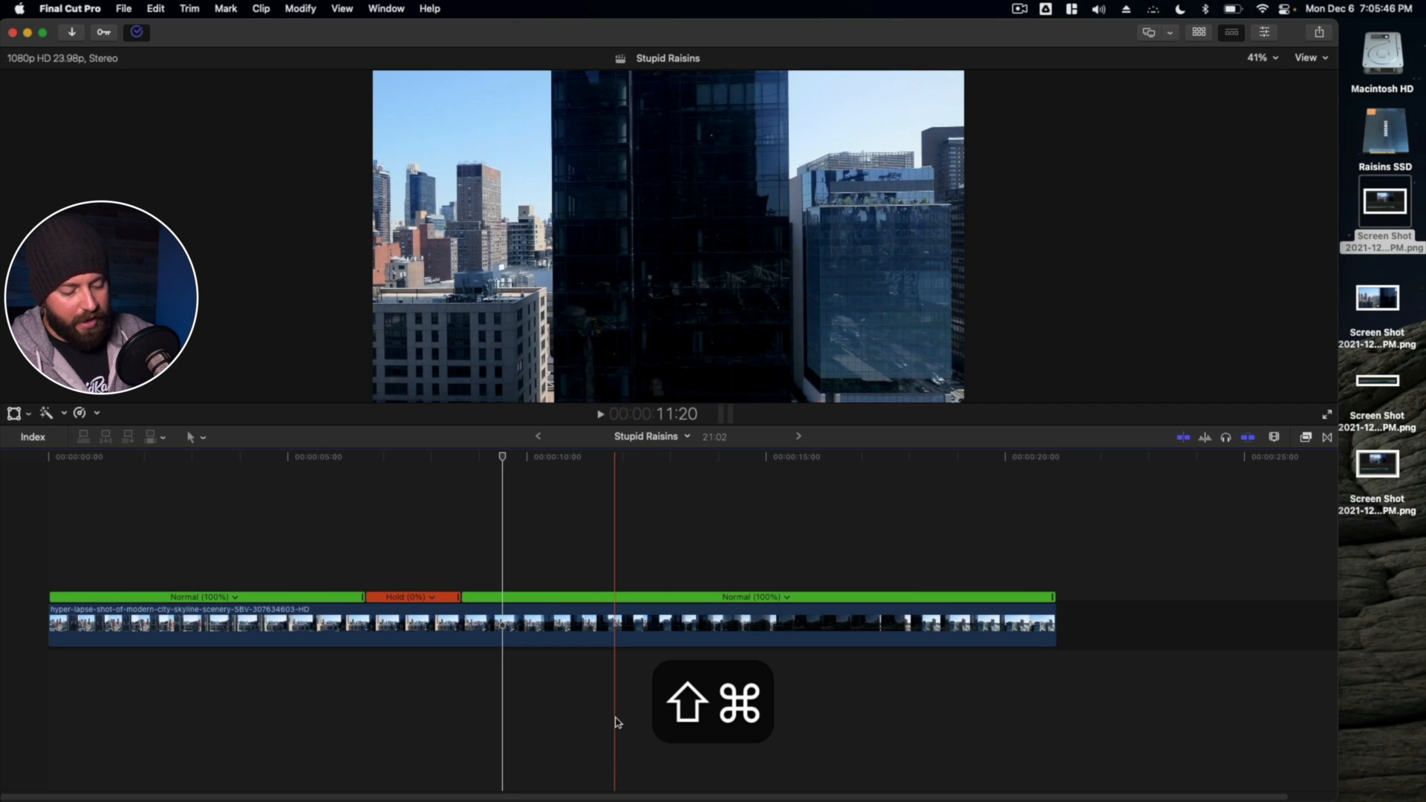
Bring up the Screenshot toolbar with Shift-Command-5 and show its Options list.
{"action": "key", "text": "shift+cmd+5"}
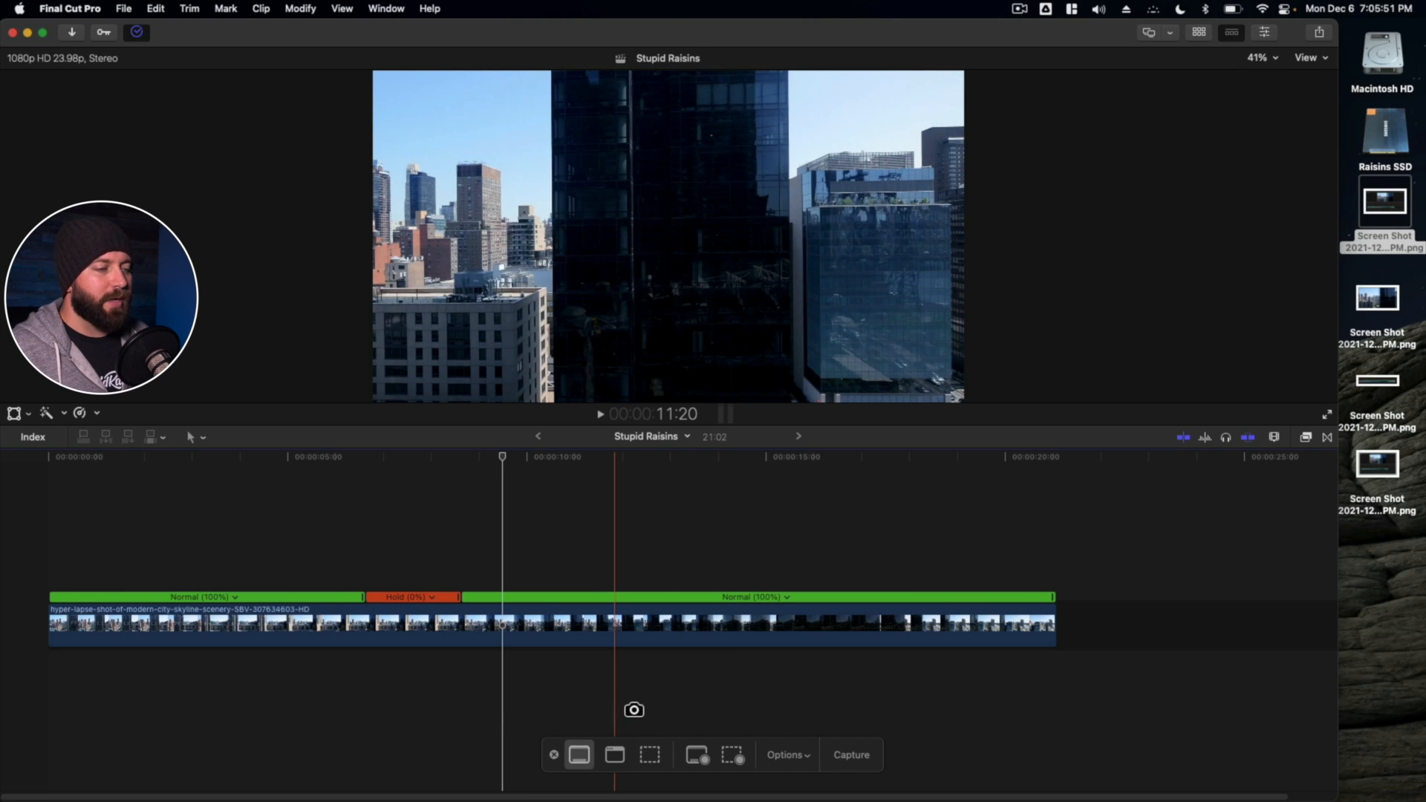
{"action": "mouse_move", "coordinate": [578, 755]}
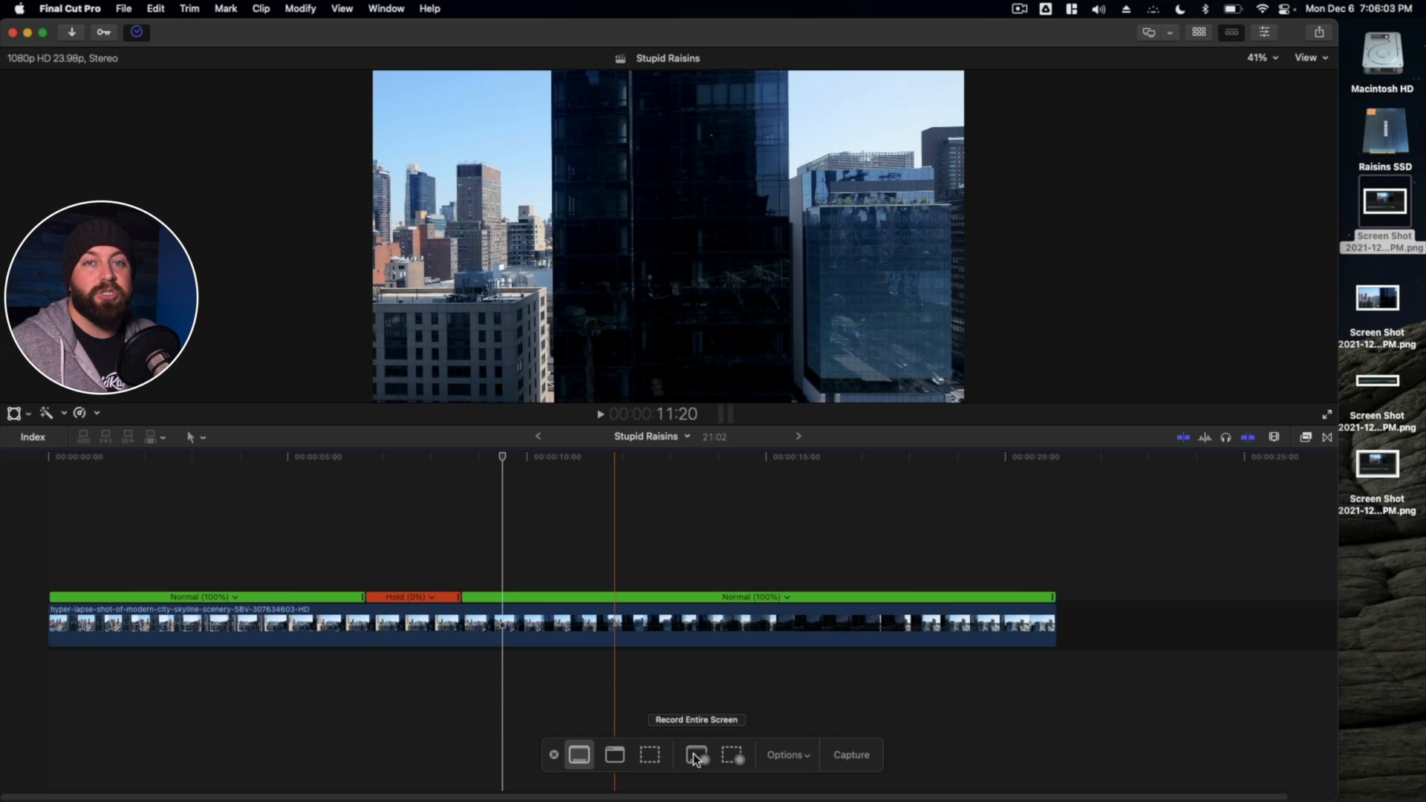
{"action": "mouse_move", "coordinate": [719, 755]}
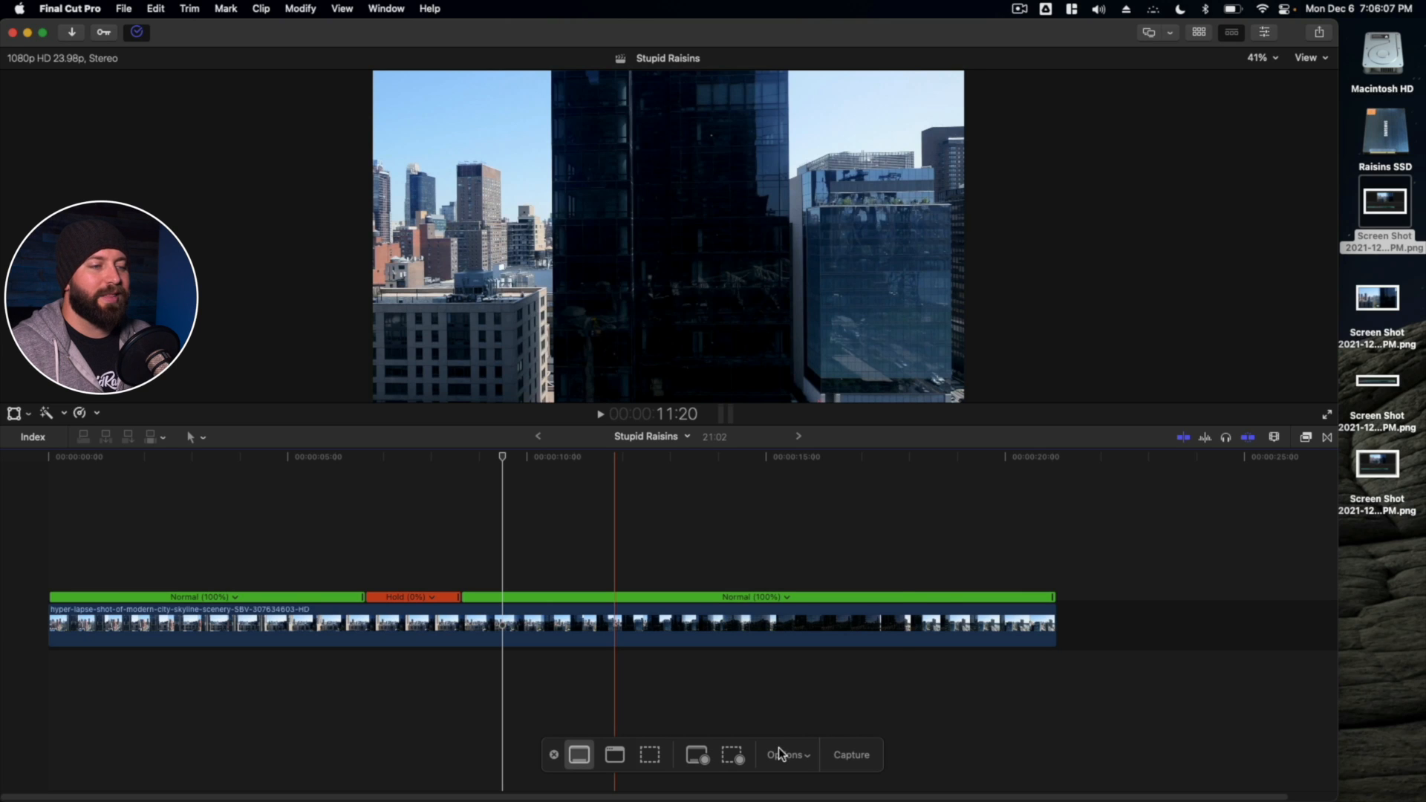
{"action": "left_click", "coordinate": [784, 755]}
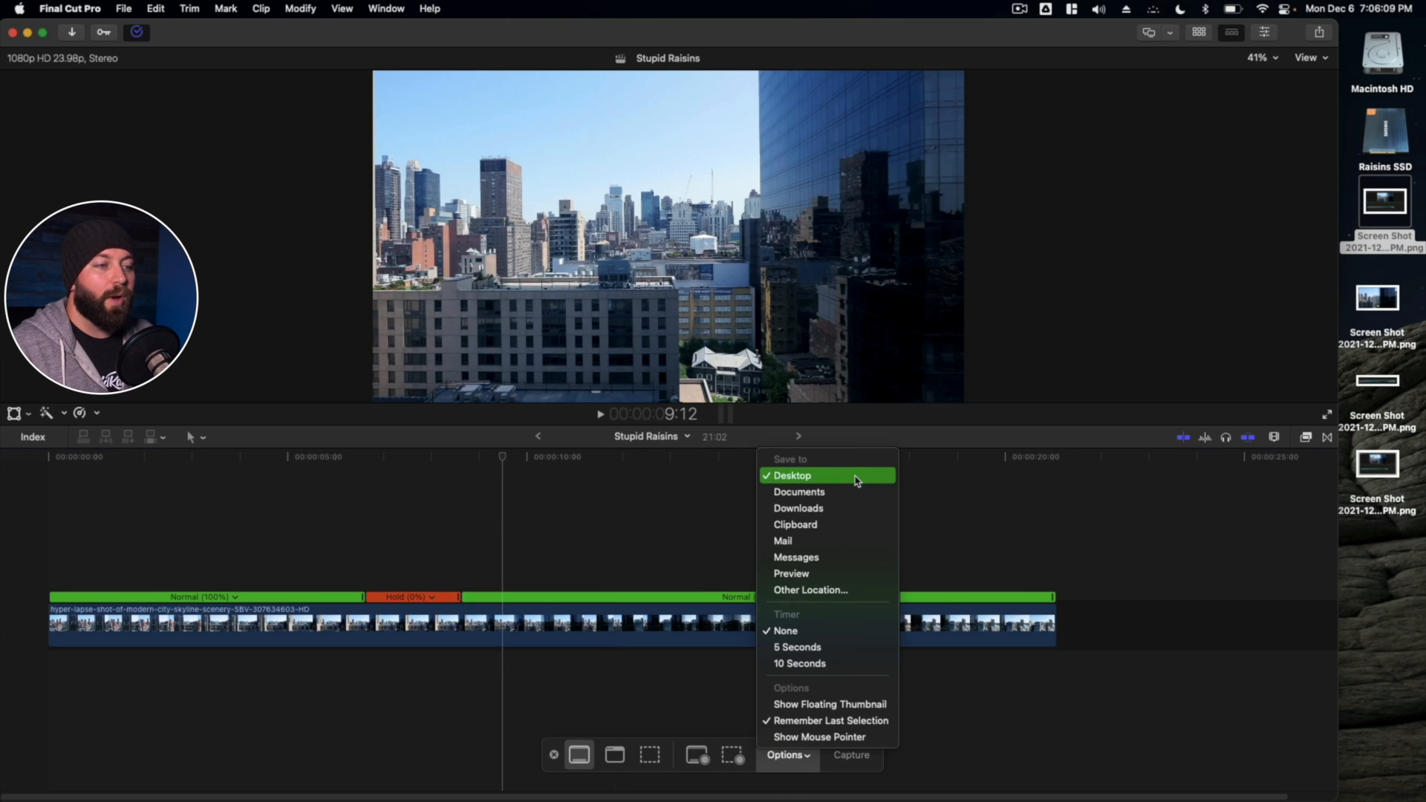
{"action": "mouse_move", "coordinate": [846, 647]}
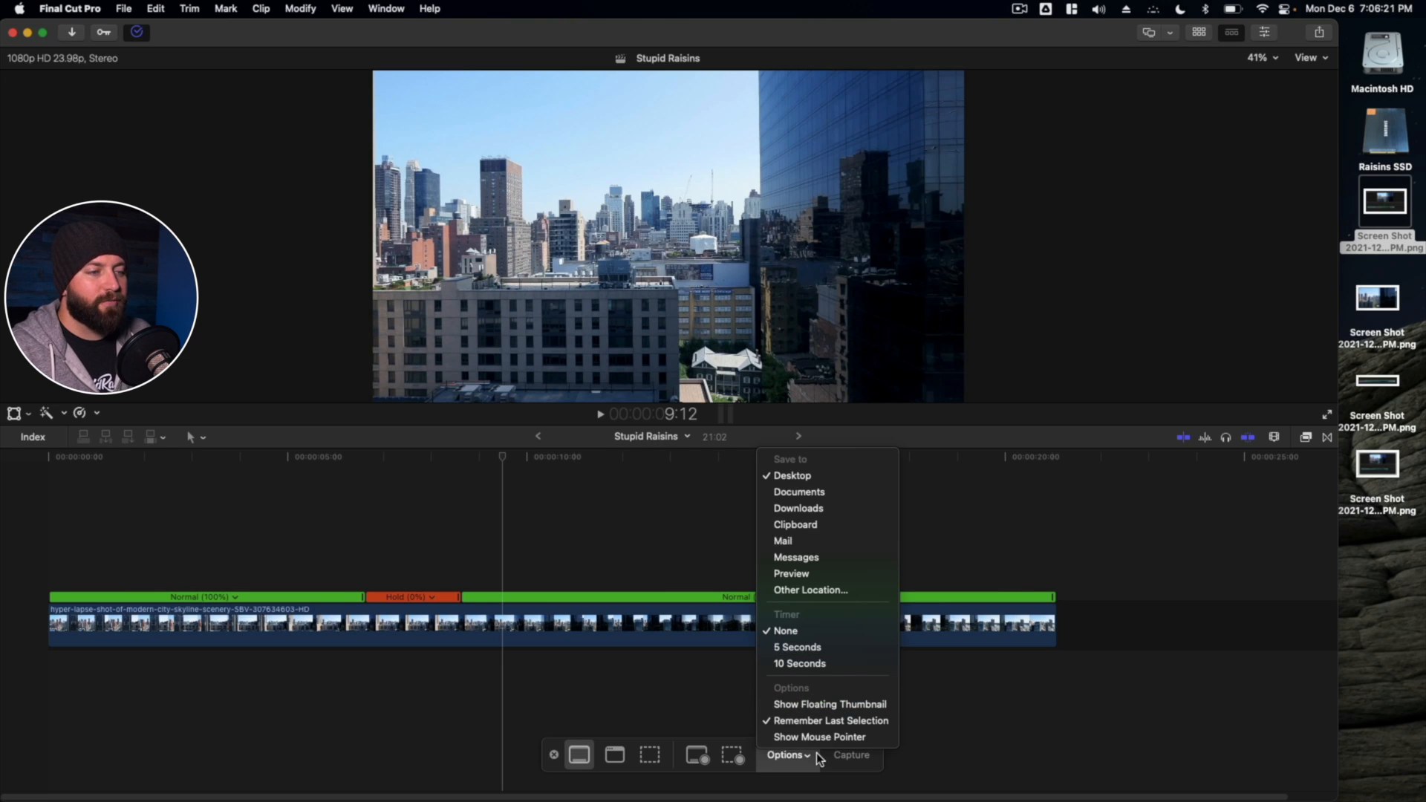
{"action": "mouse_move", "coordinate": [819, 737]}
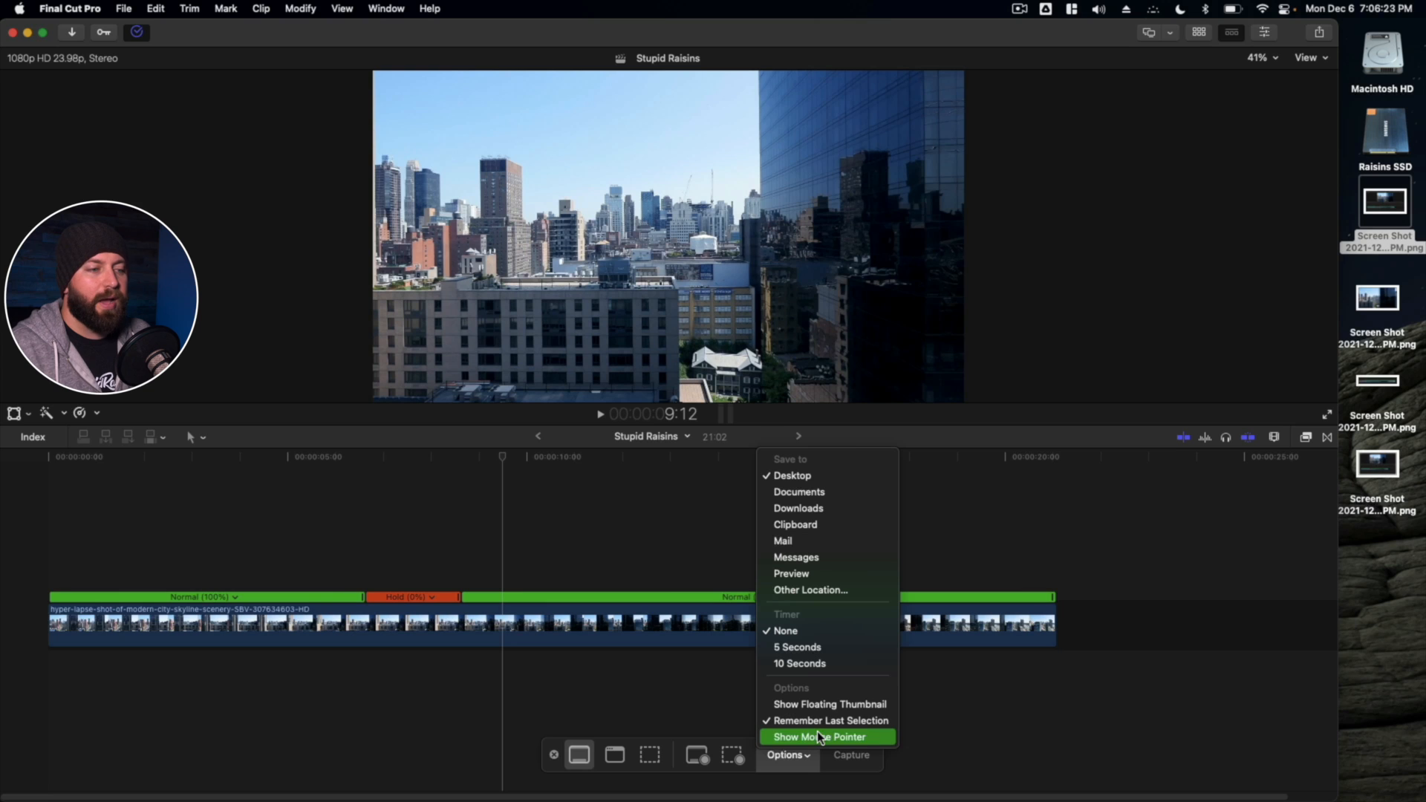